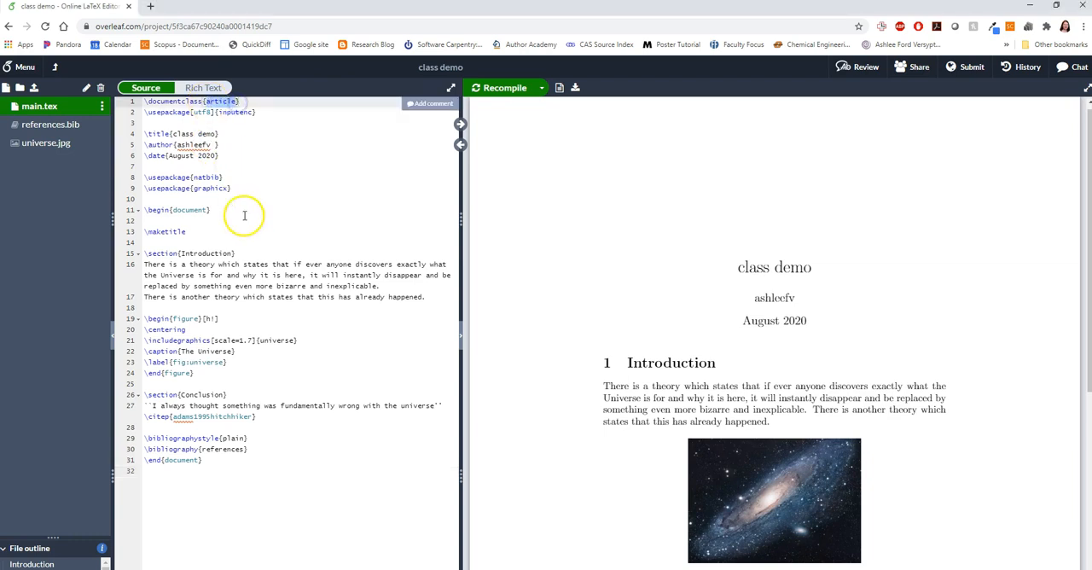
{"action": "mouse_move", "coordinate": [205, 297]}
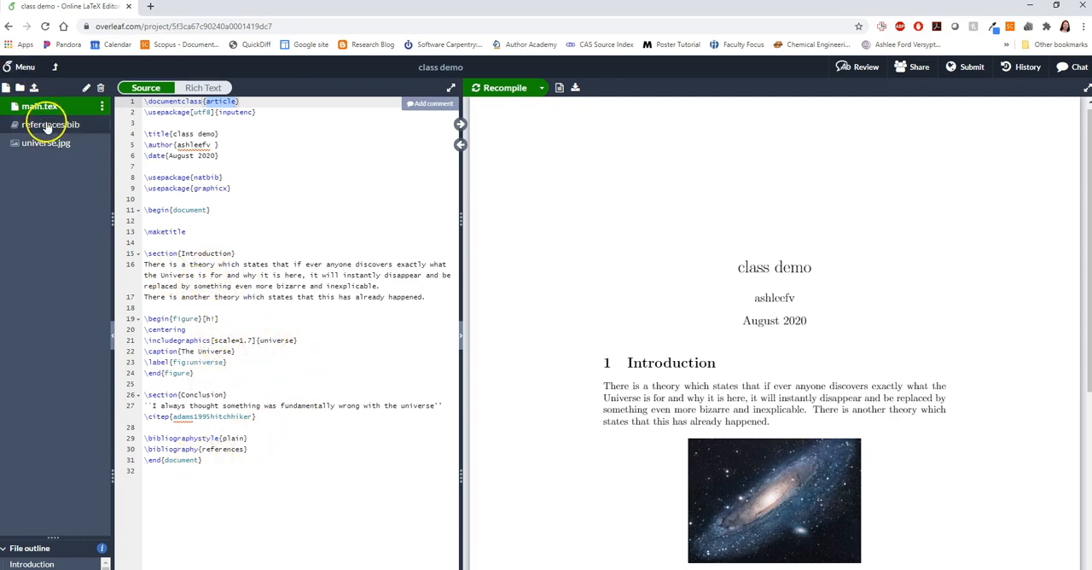
- View the references.bib Hitchhiker's Guide entry in Overleaf, then switch to Texmaker
{"action": "left_click", "coordinate": [51, 125]}
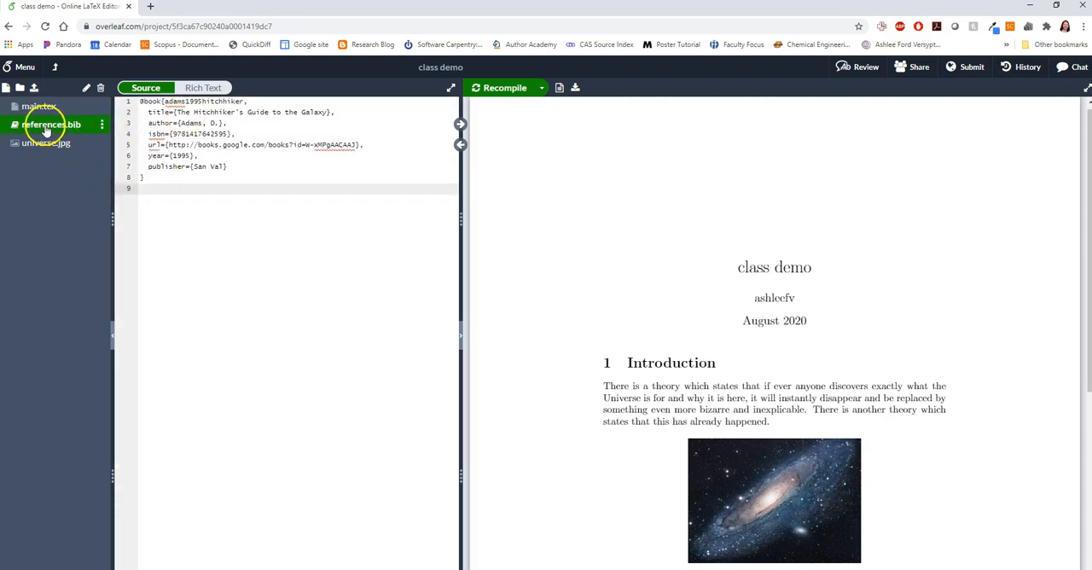
{"action": "left_click", "coordinate": [39, 106]}
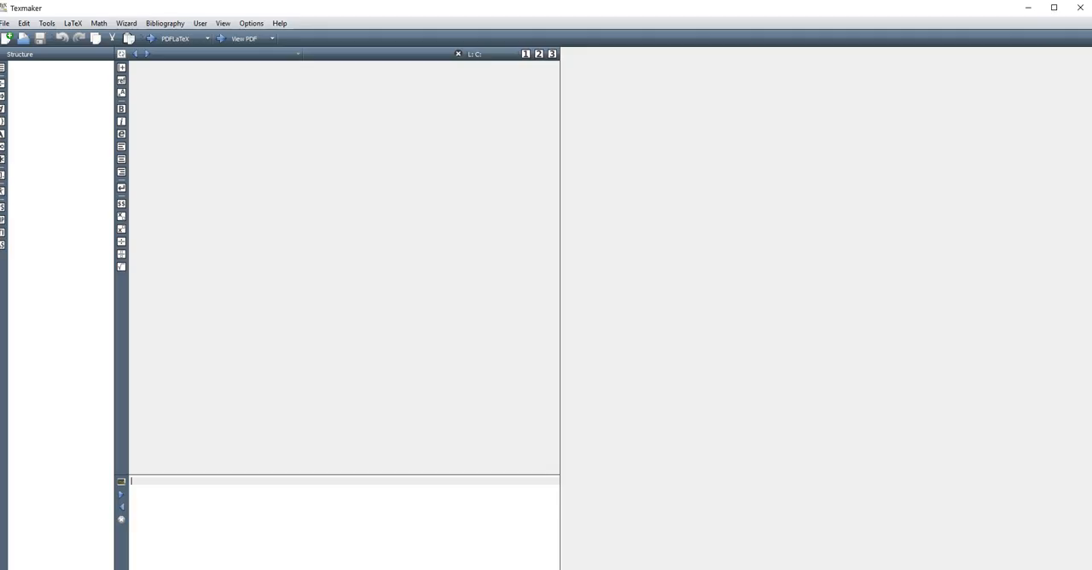
- Show the LaTeX Demo folder with the Demo Git Basics document, diagram image and references file
{"action": "left_click", "coordinate": [5, 24]}
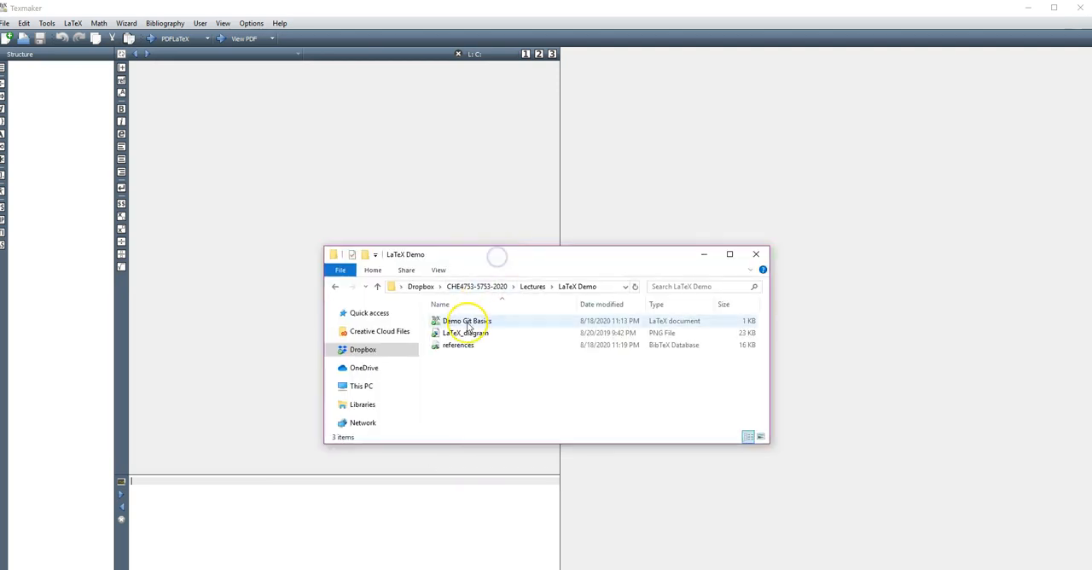
{"action": "mouse_move", "coordinate": [467, 321]}
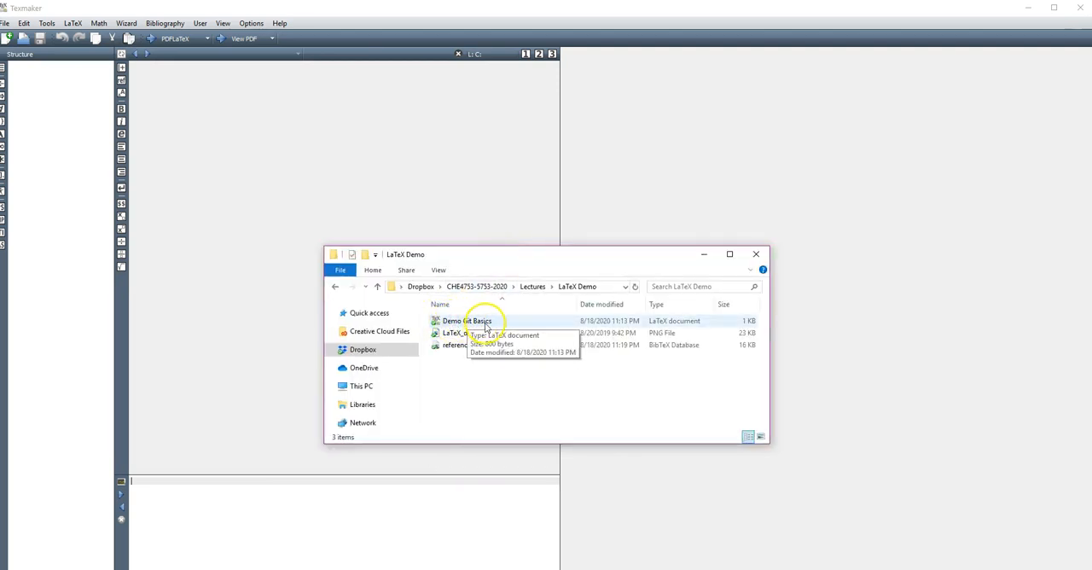
{"action": "mouse_move", "coordinate": [461, 333]}
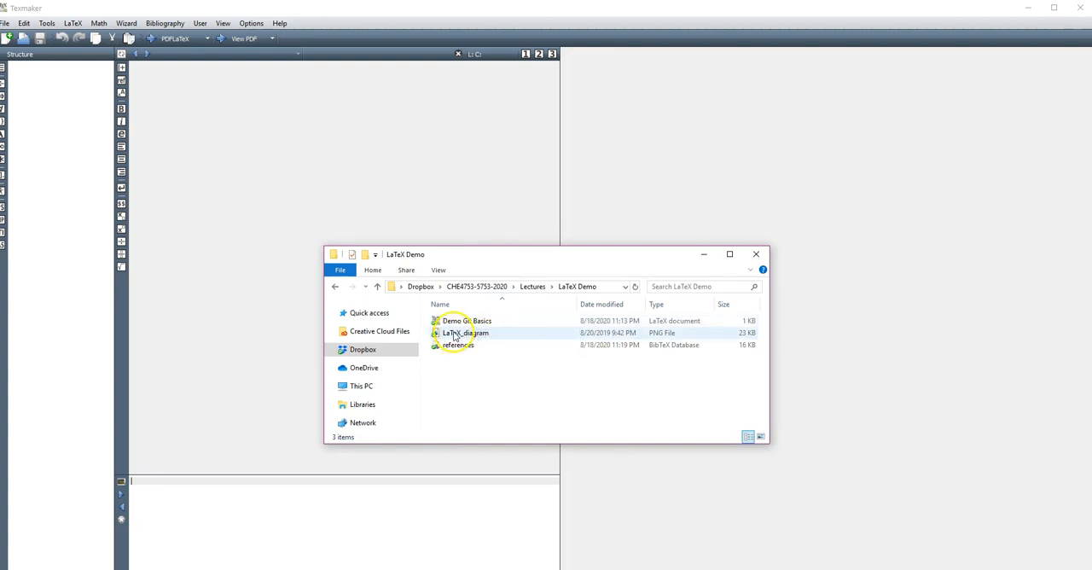
{"action": "mouse_move", "coordinate": [461, 338]}
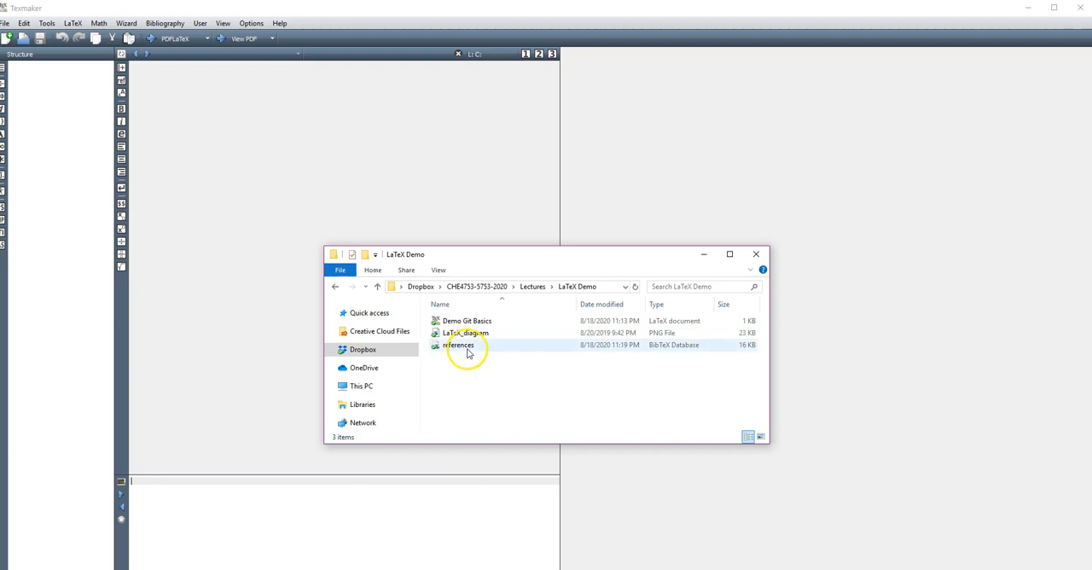
{"action": "mouse_move", "coordinate": [458, 345]}
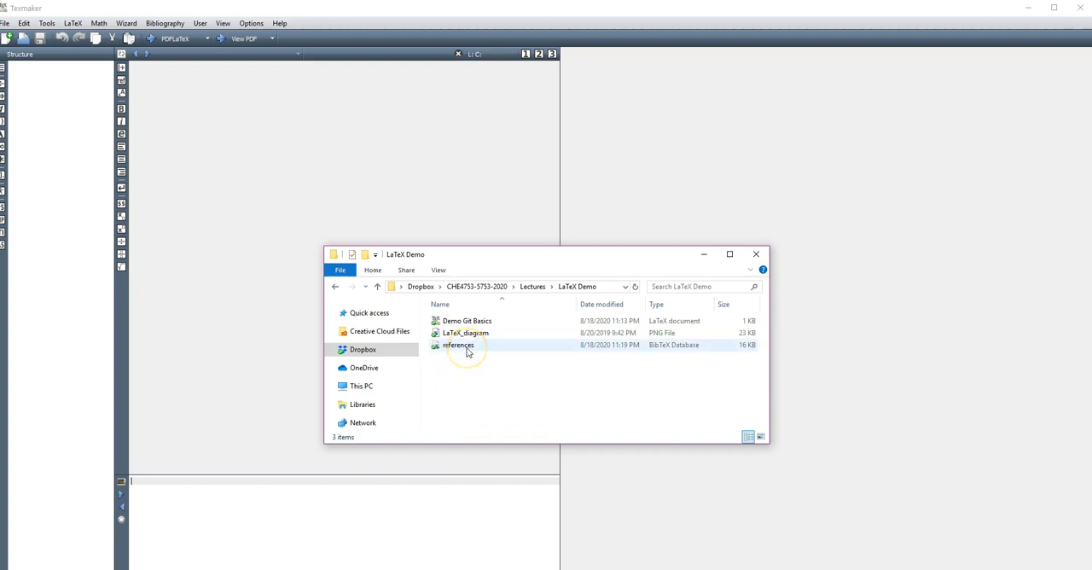
{"action": "mouse_move", "coordinate": [458, 345]}
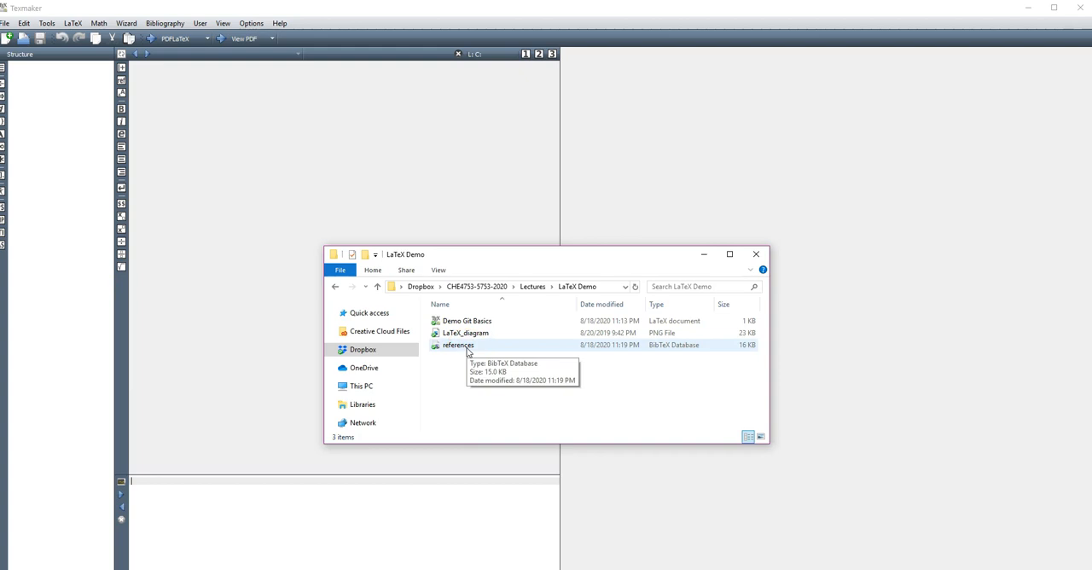
{"action": "mouse_move", "coordinate": [208, 157]}
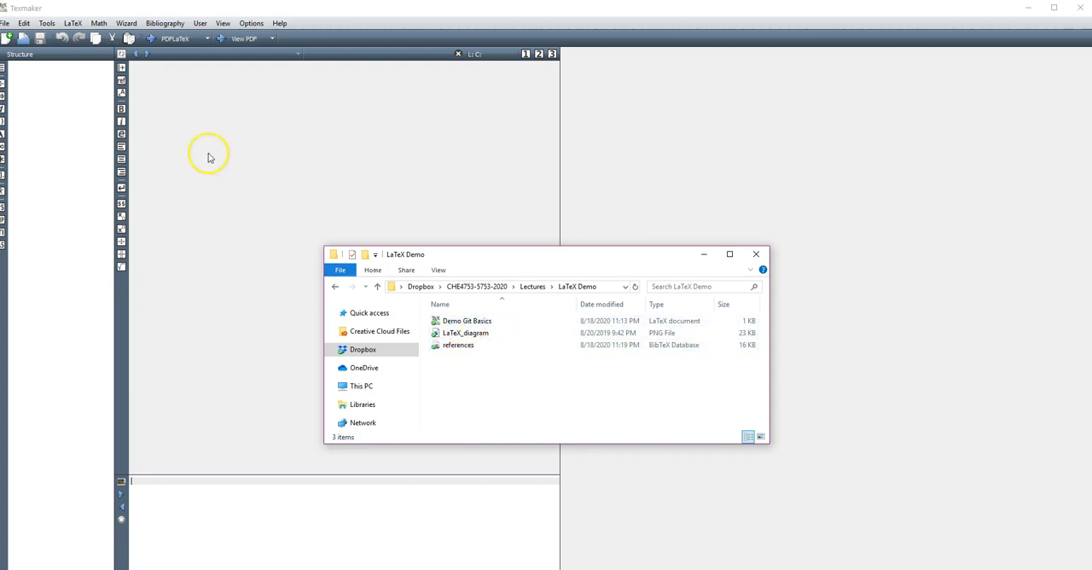
- Open Demo Git Basics.tex from the LaTeX Demo folder in Texmaker
{"action": "left_click", "coordinate": [7, 24]}
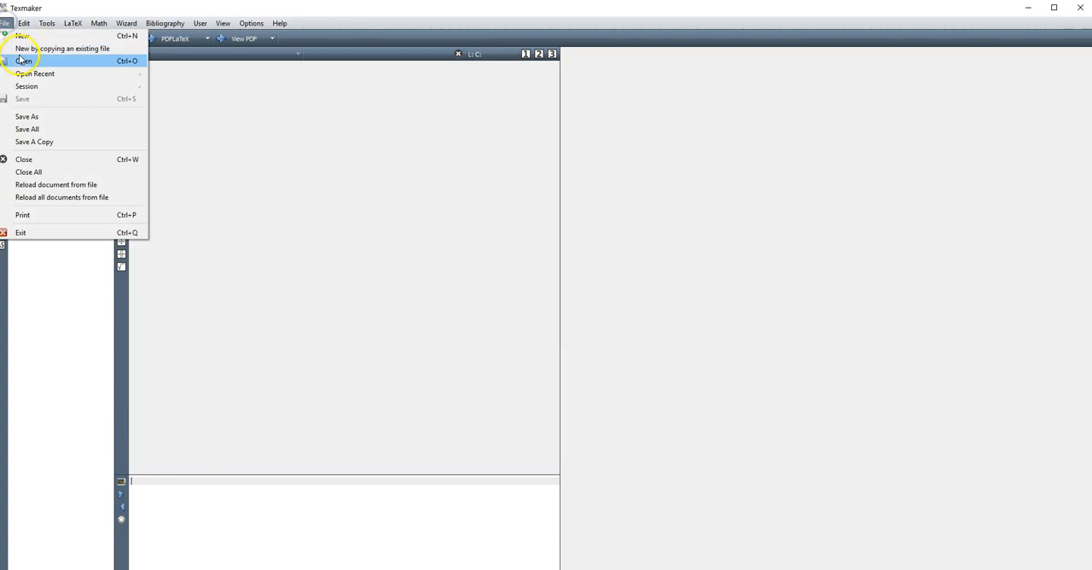
{"action": "left_click", "coordinate": [24, 61]}
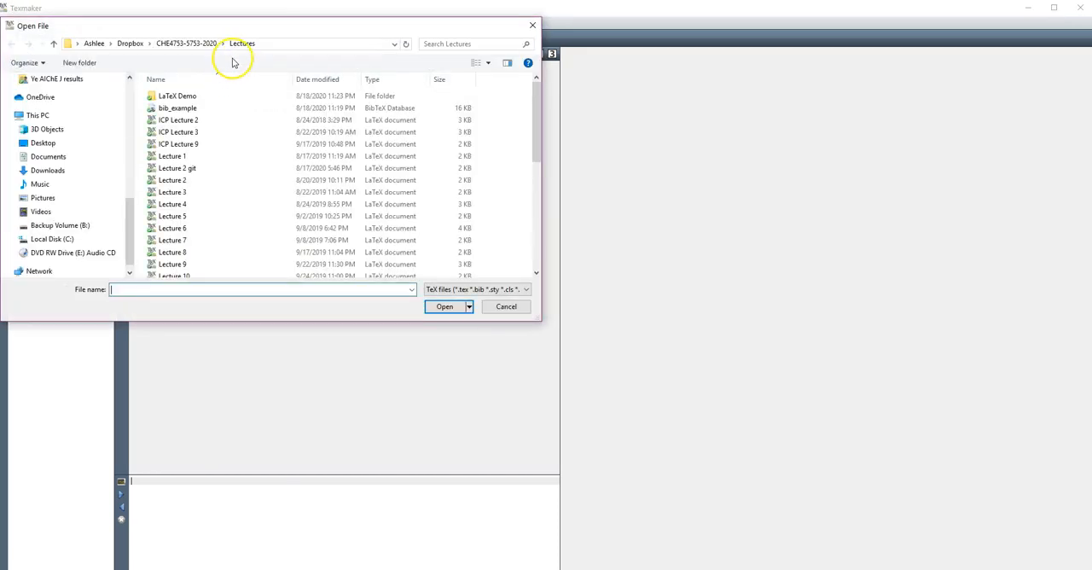
{"action": "double_click", "coordinate": [177, 96]}
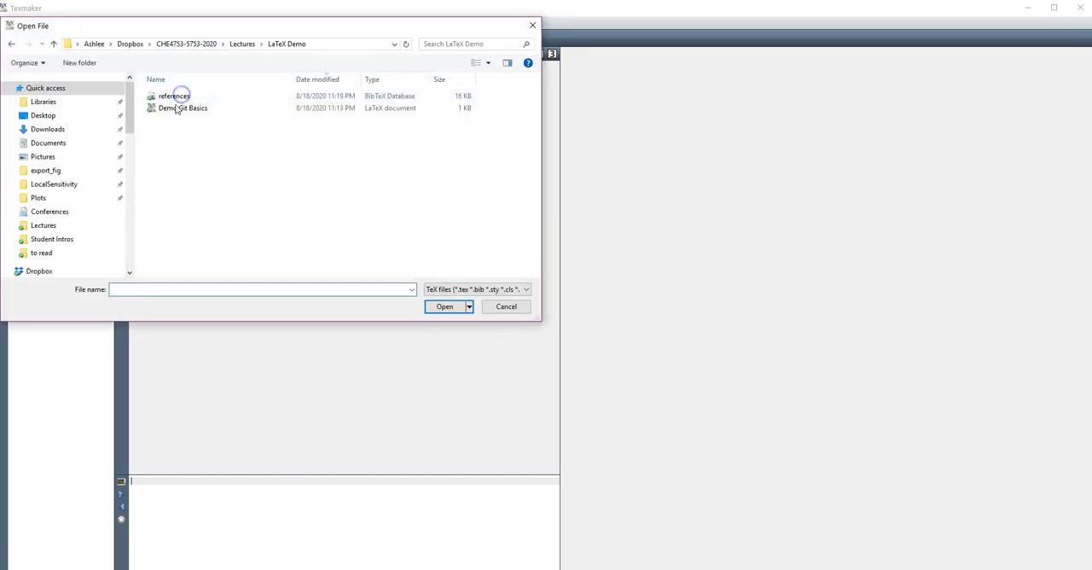
{"action": "double_click", "coordinate": [182, 107]}
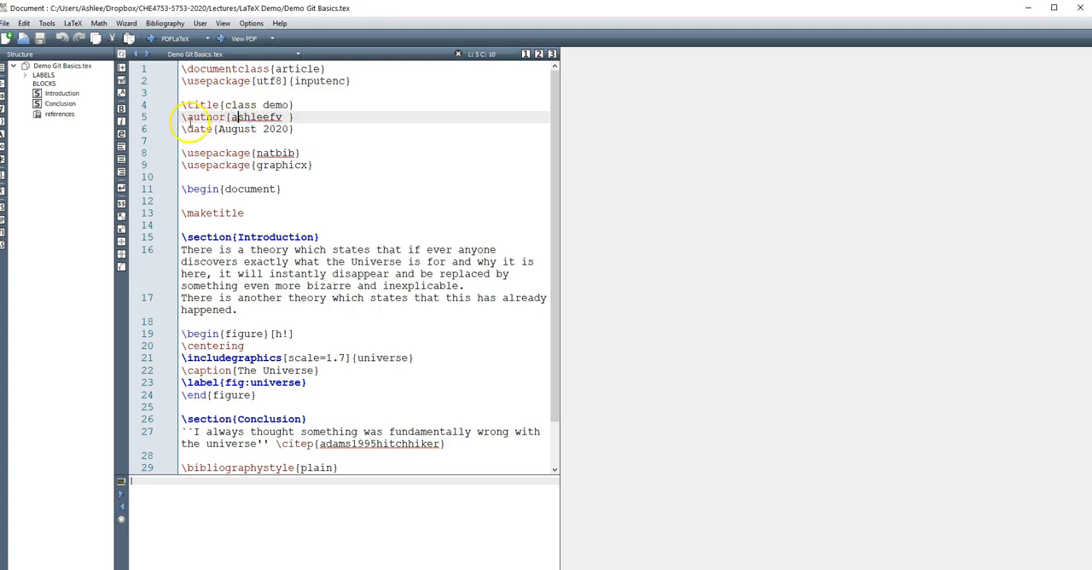
- Rewrite the \author line with the full name 'Ashlee N Ford Versypt'
{"action": "double_click", "coordinate": [204, 116]}
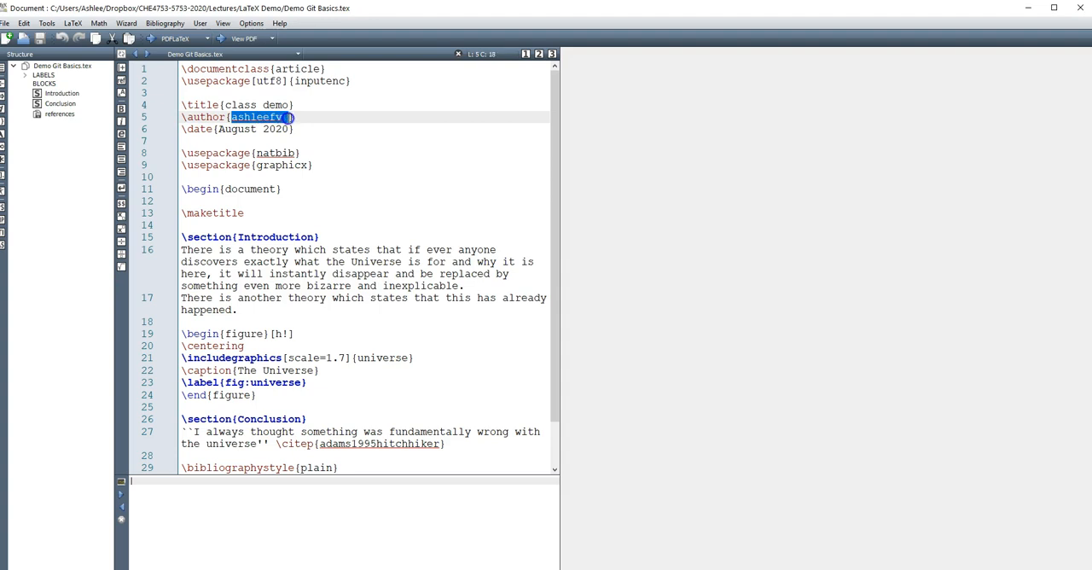
{"action": "type", "text": "Ashlee N"}
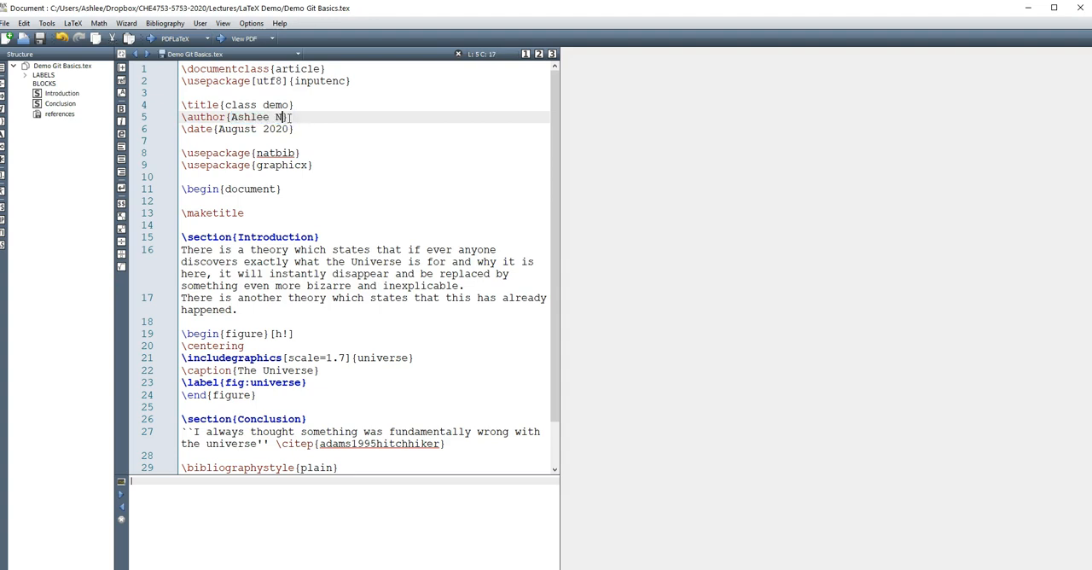
{"action": "type", "text": "Ford Versypt"}
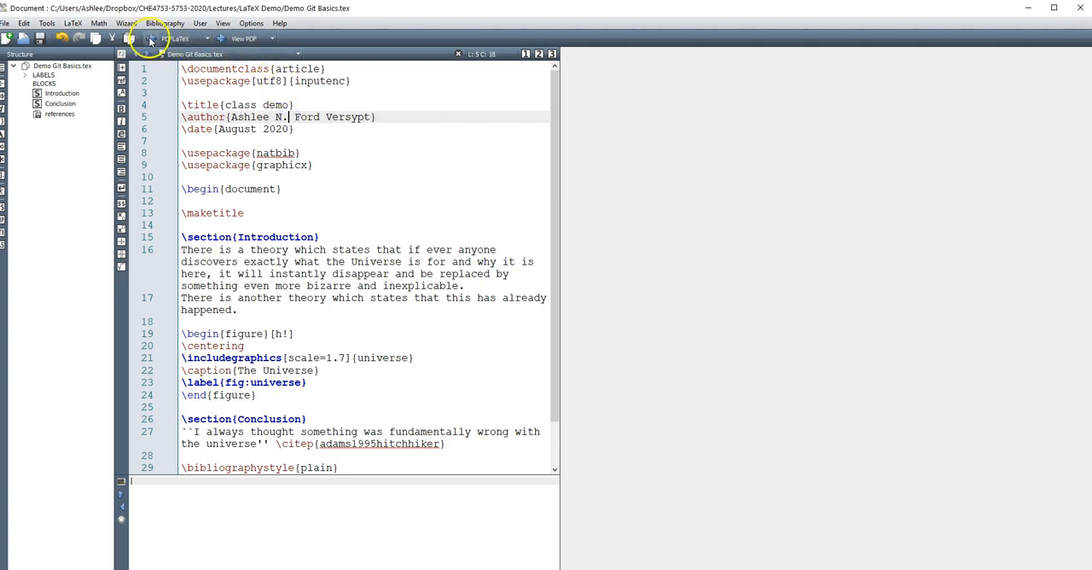
- Compile with Quick Build; the log reports a missing universe image and undefined citation
{"action": "left_click", "coordinate": [208, 38]}
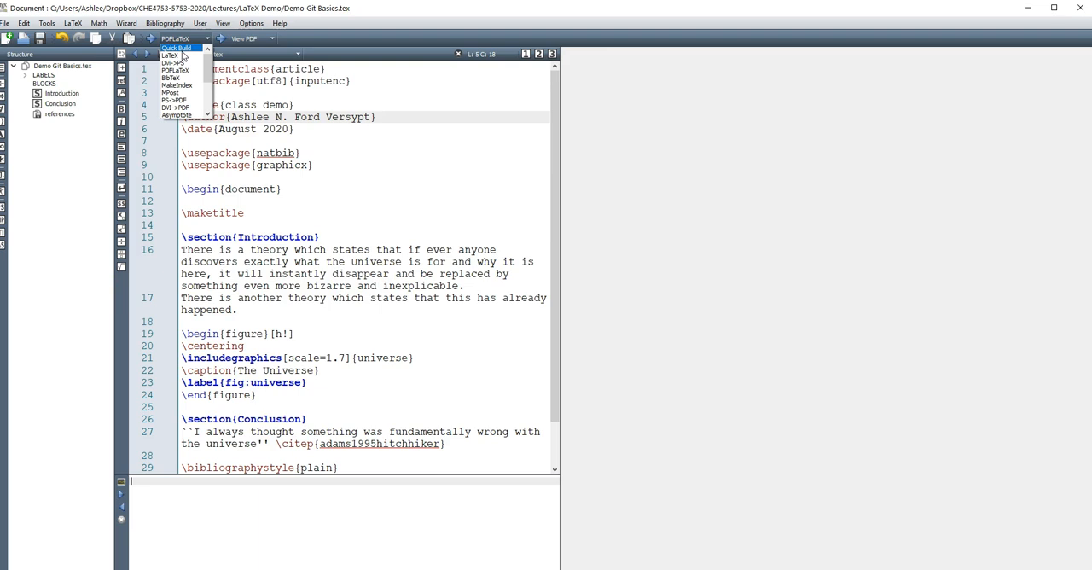
{"action": "mouse_move", "coordinate": [174, 54]}
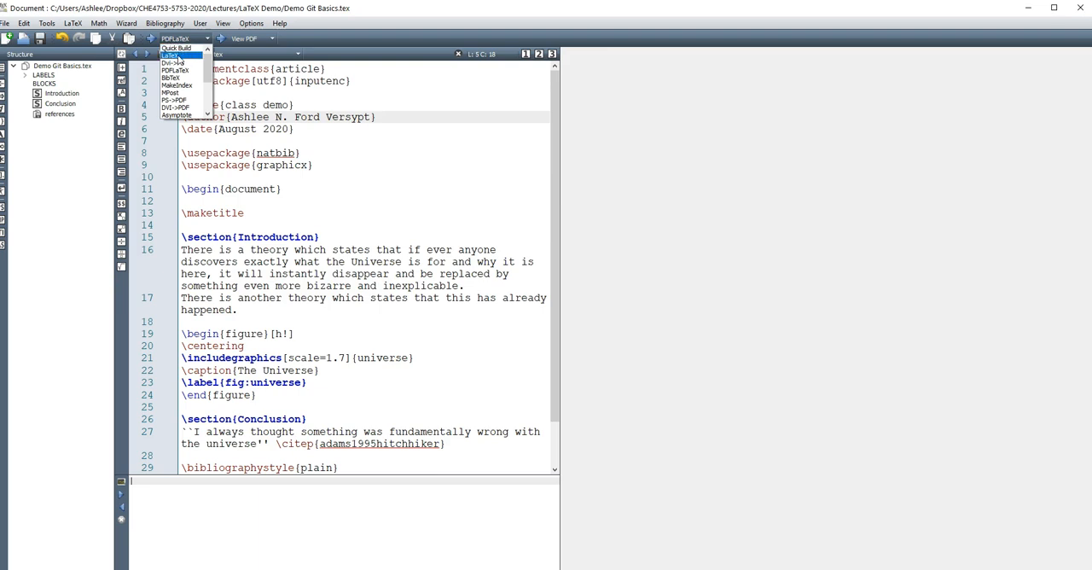
{"action": "mouse_move", "coordinate": [178, 44]}
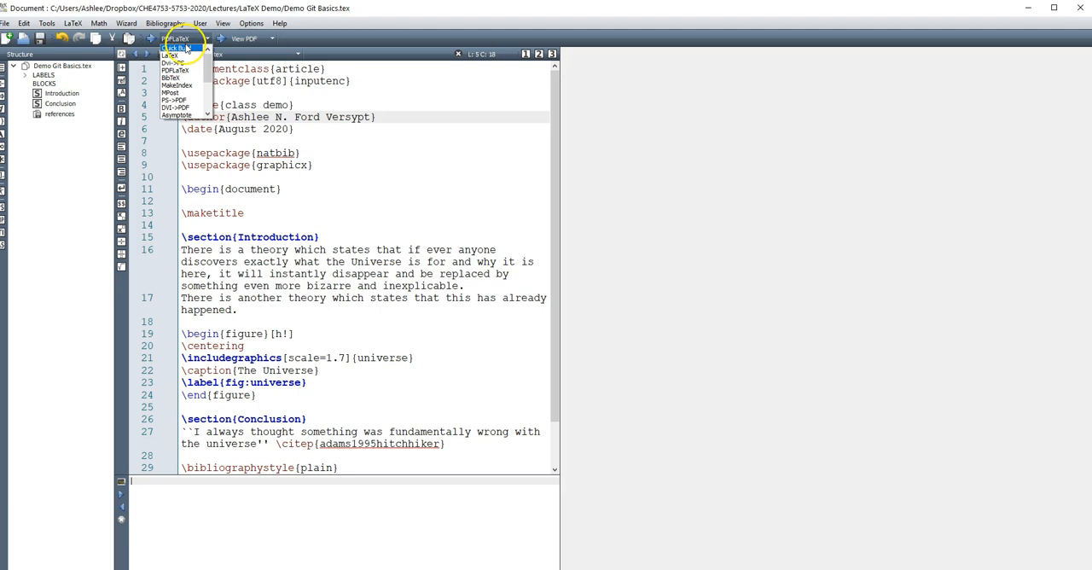
{"action": "left_click", "coordinate": [177, 38]}
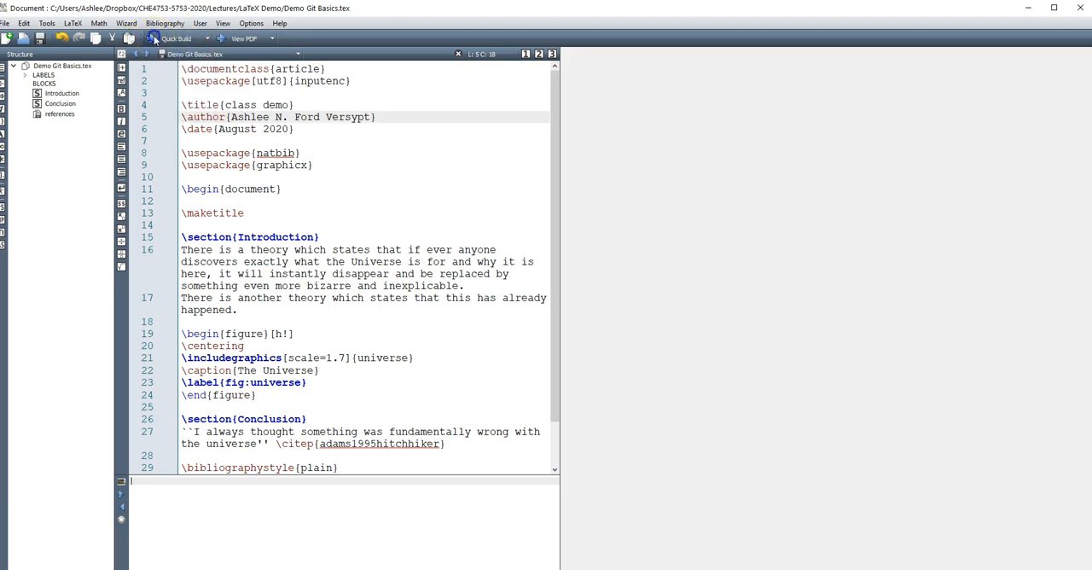
{"action": "left_click", "coordinate": [174, 38]}
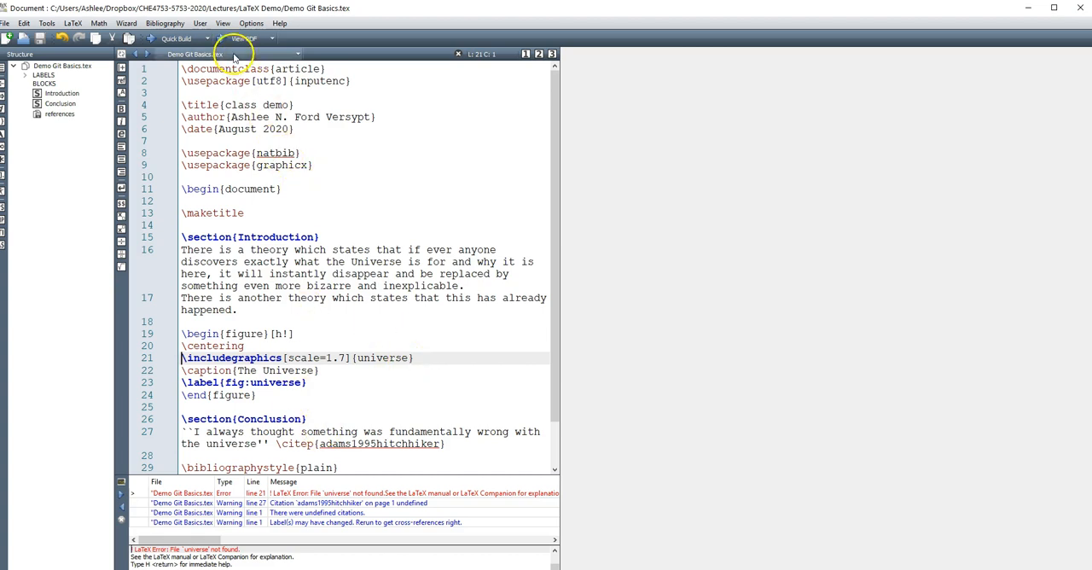
{"action": "left_click", "coordinate": [244, 38]}
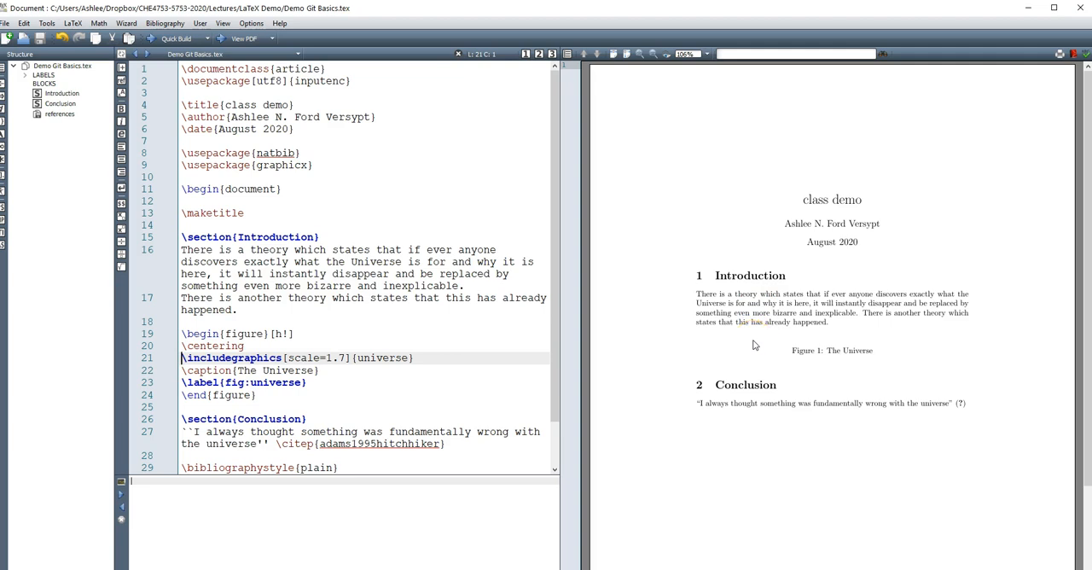
{"action": "mouse_move", "coordinate": [754, 111]}
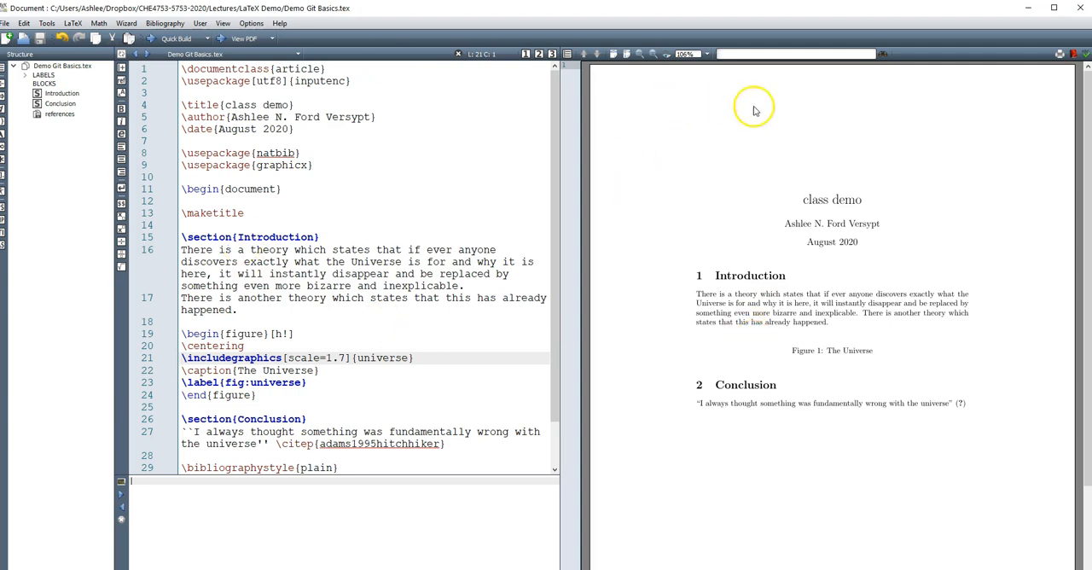
{"action": "mouse_move", "coordinate": [239, 99]}
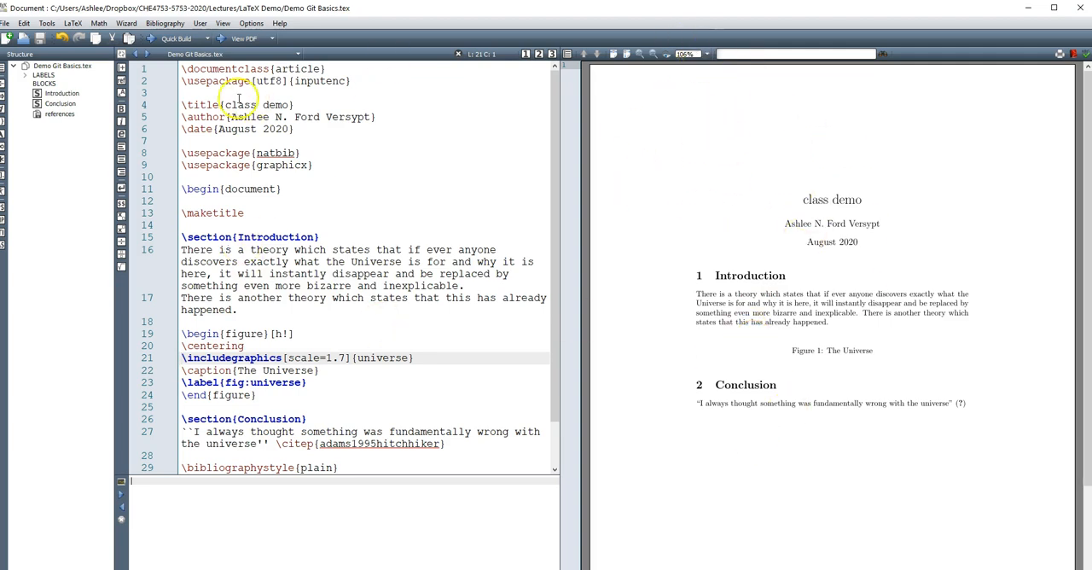
{"action": "left_click", "coordinate": [208, 37]}
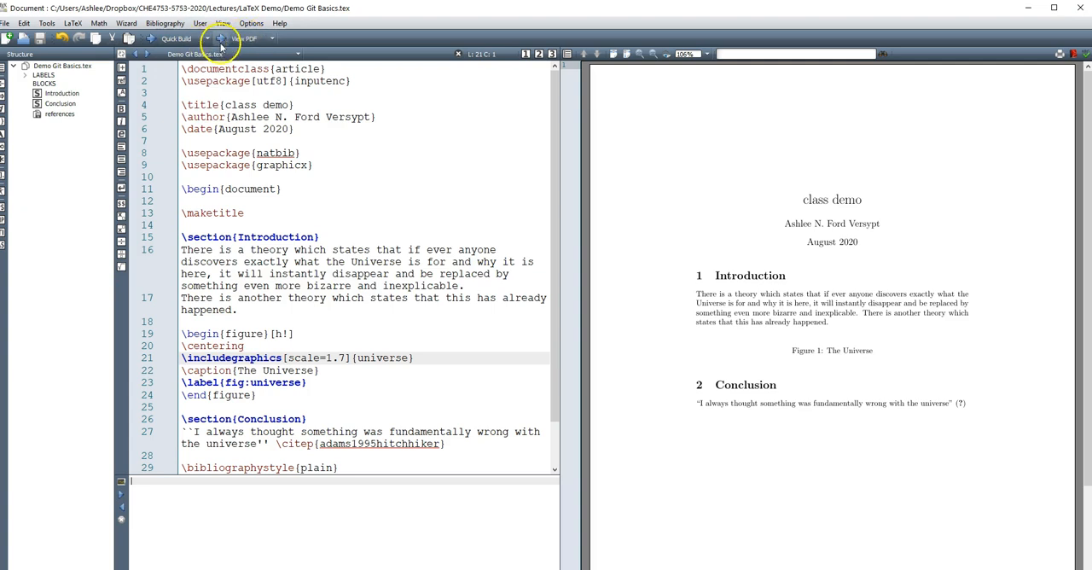
{"action": "mouse_move", "coordinate": [281, 58]}
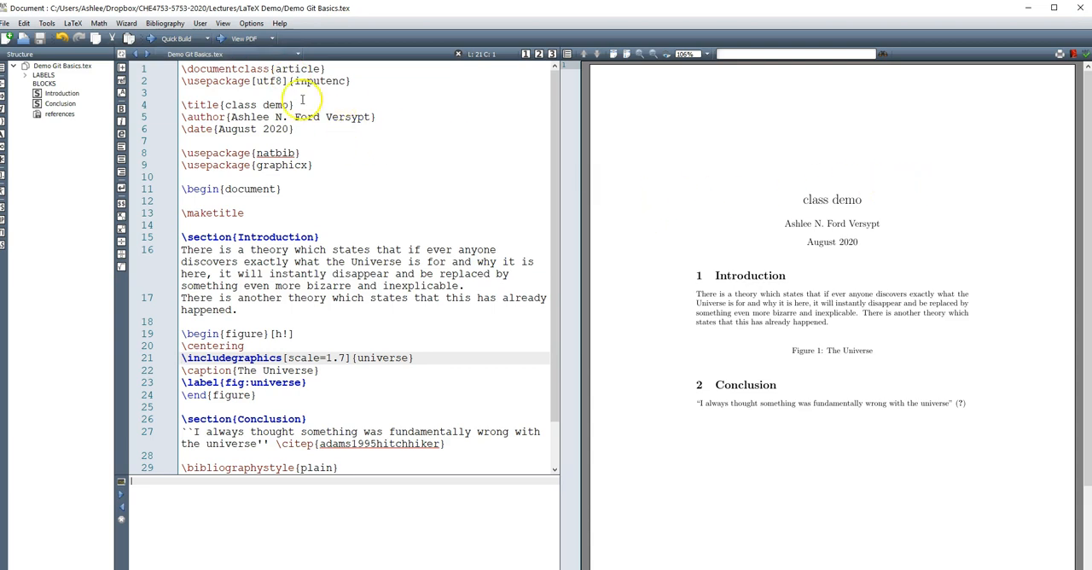
{"action": "double_click", "coordinate": [256, 104]}
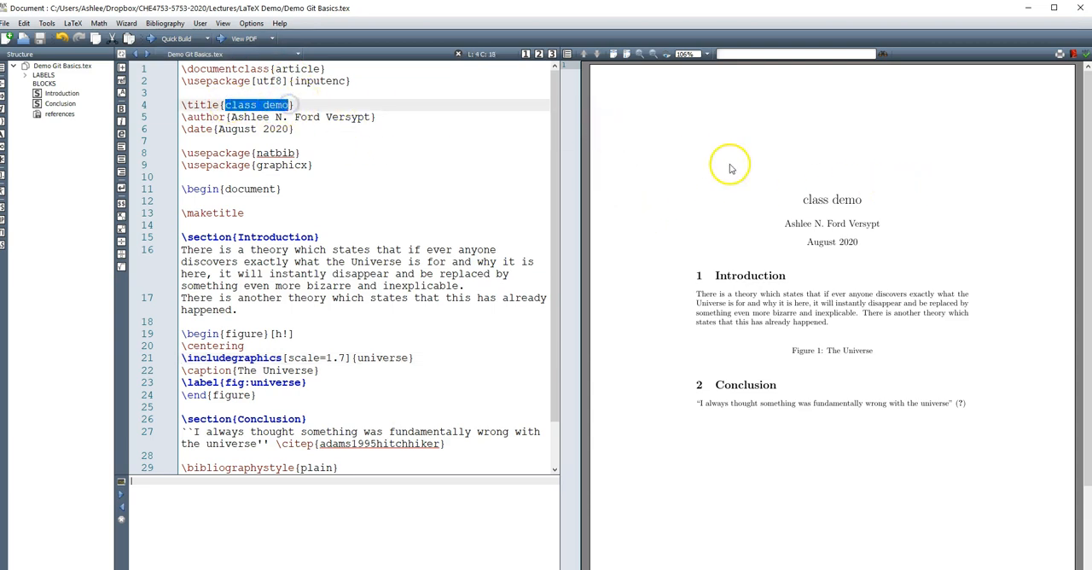
{"action": "mouse_move", "coordinate": [840, 230]}
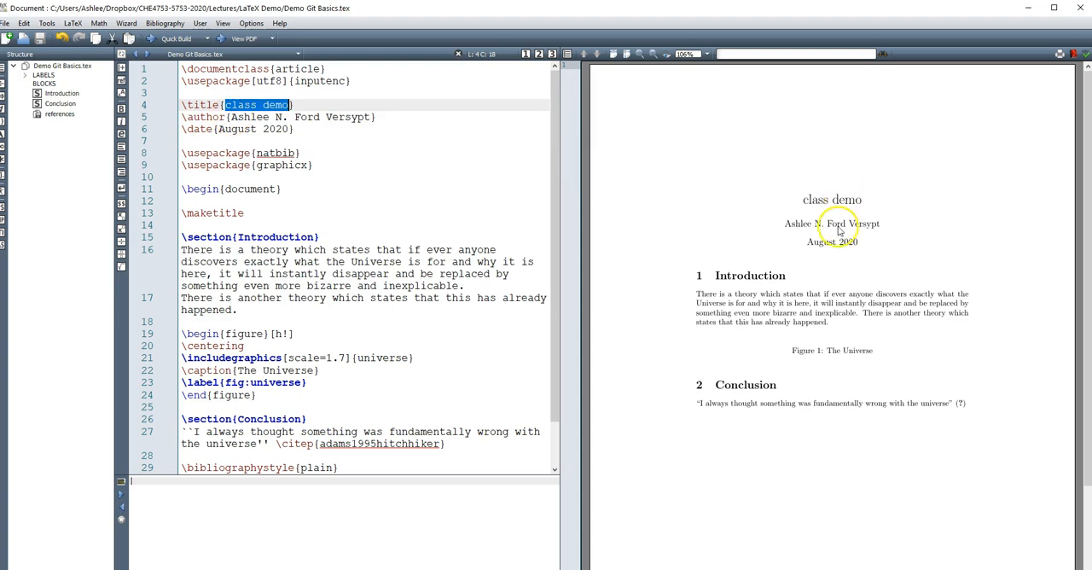
{"action": "mouse_move", "coordinate": [749, 277]}
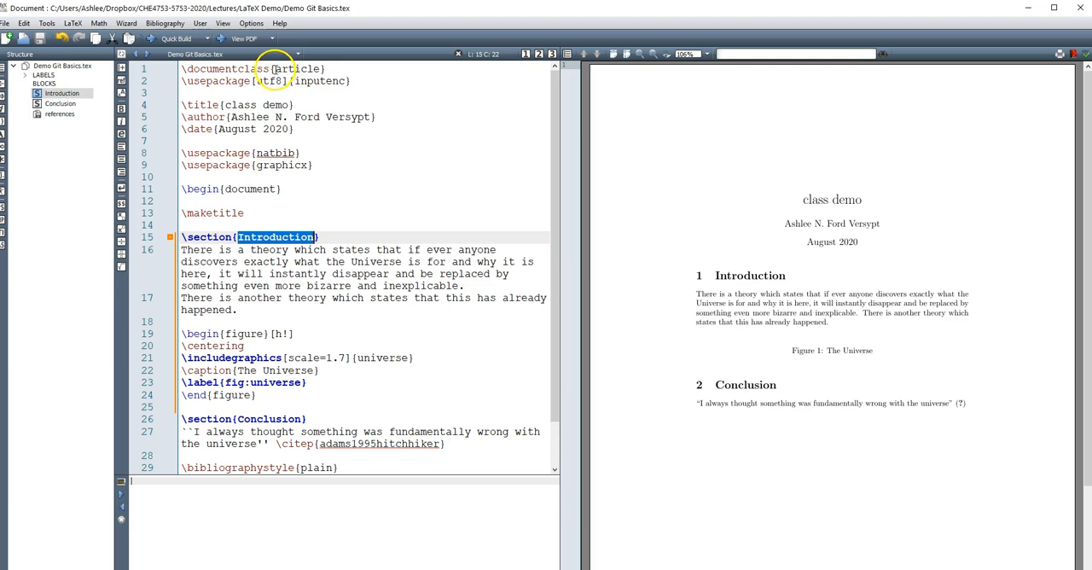
{"action": "double_click", "coordinate": [297, 68]}
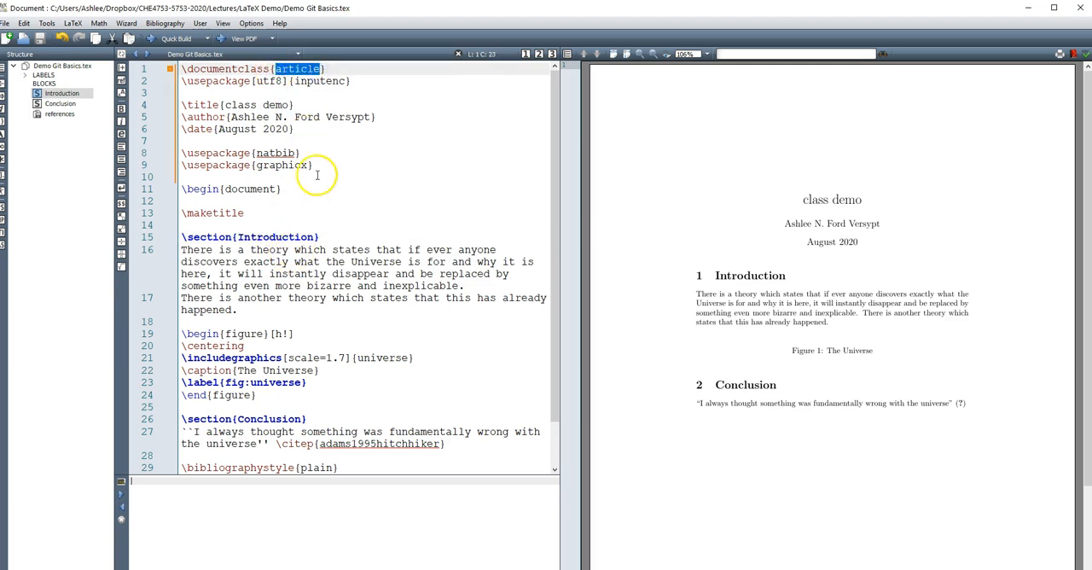
{"action": "mouse_move", "coordinate": [704, 282]}
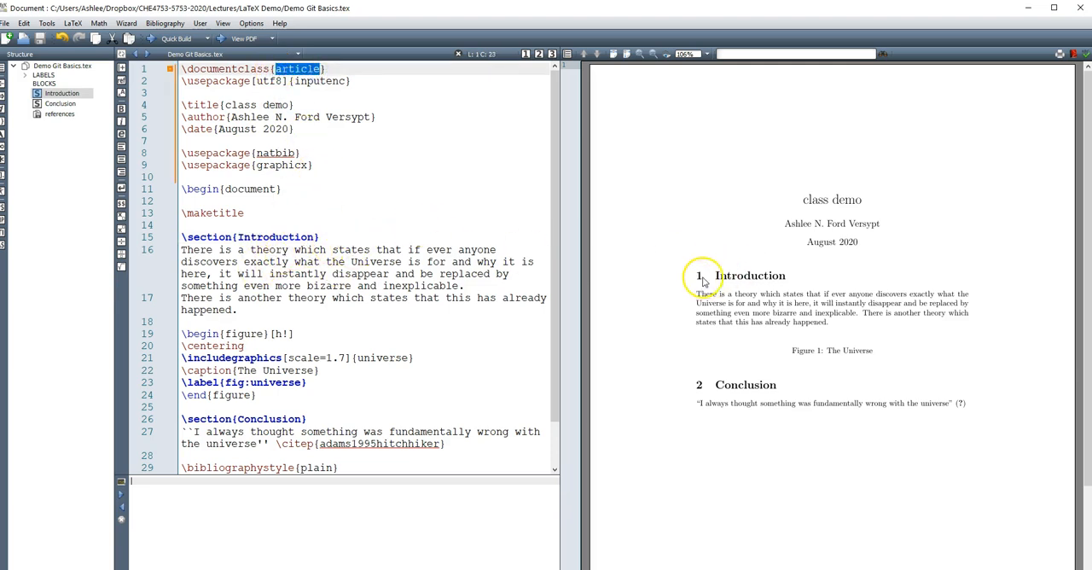
{"action": "mouse_move", "coordinate": [789, 444]}
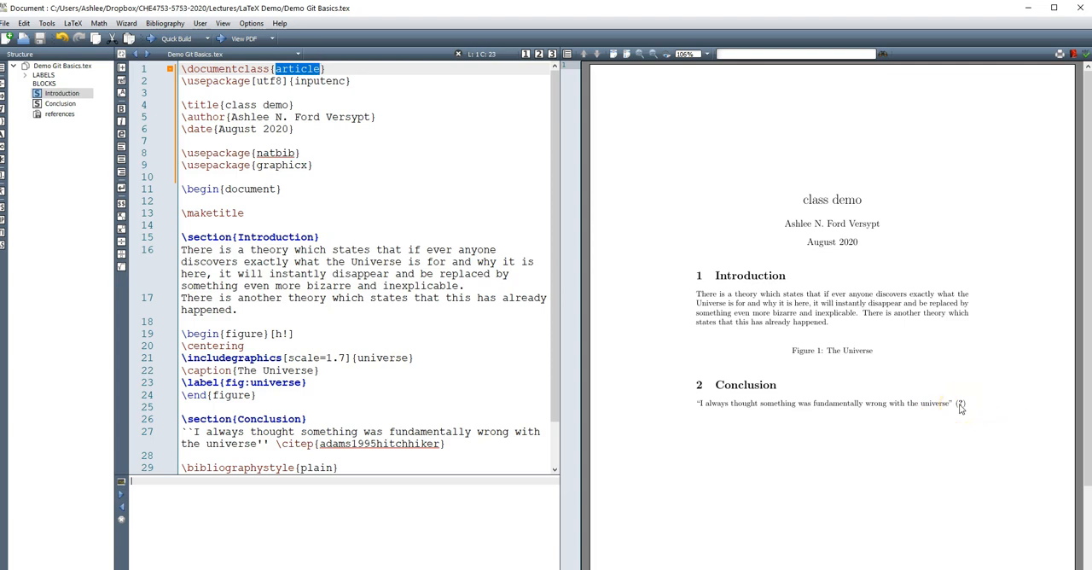
{"action": "double_click", "coordinate": [379, 444]}
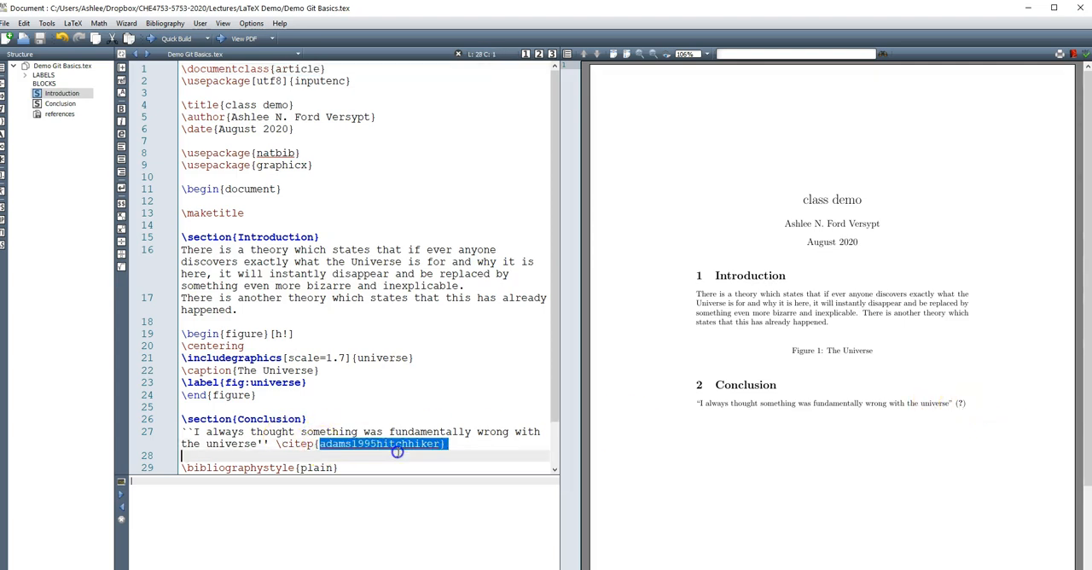
{"action": "left_click", "coordinate": [440, 444]}
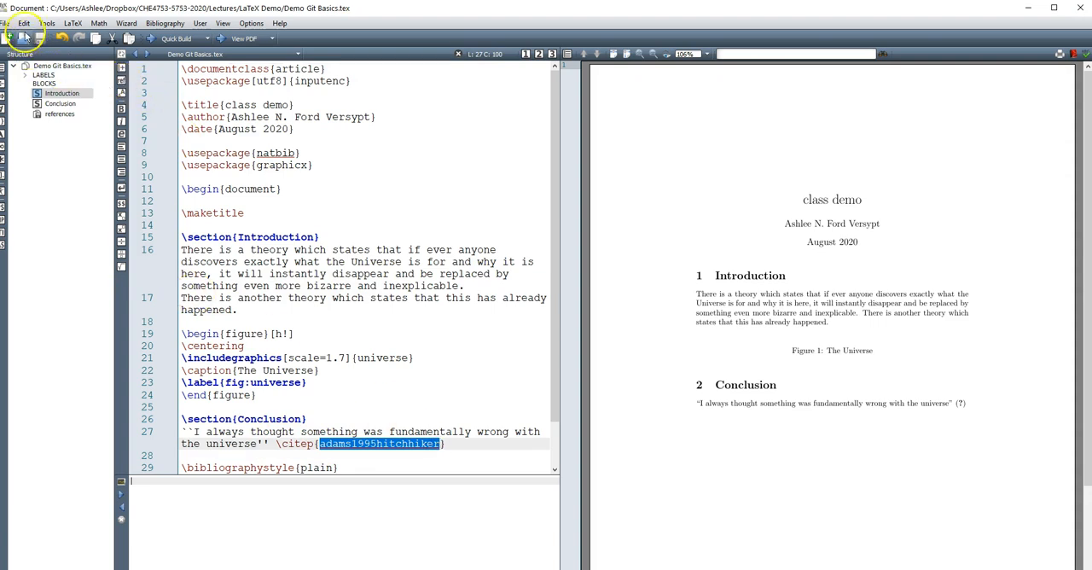
{"action": "left_click", "coordinate": [7, 24]}
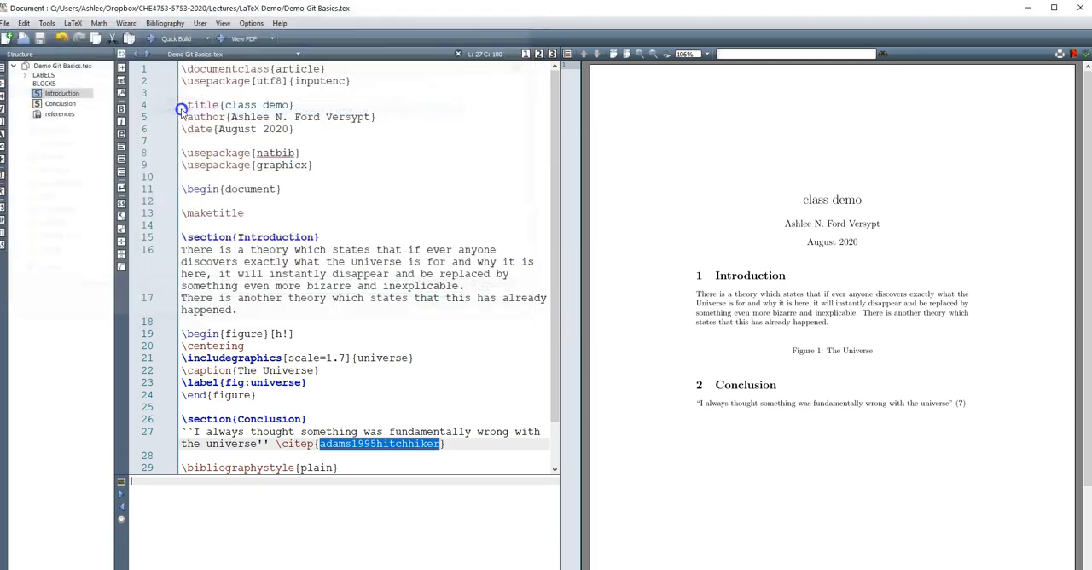
- Open references.bib and highlight the FordVersypt:2014 article entry and its citation key
{"action": "left_click", "coordinate": [60, 112]}
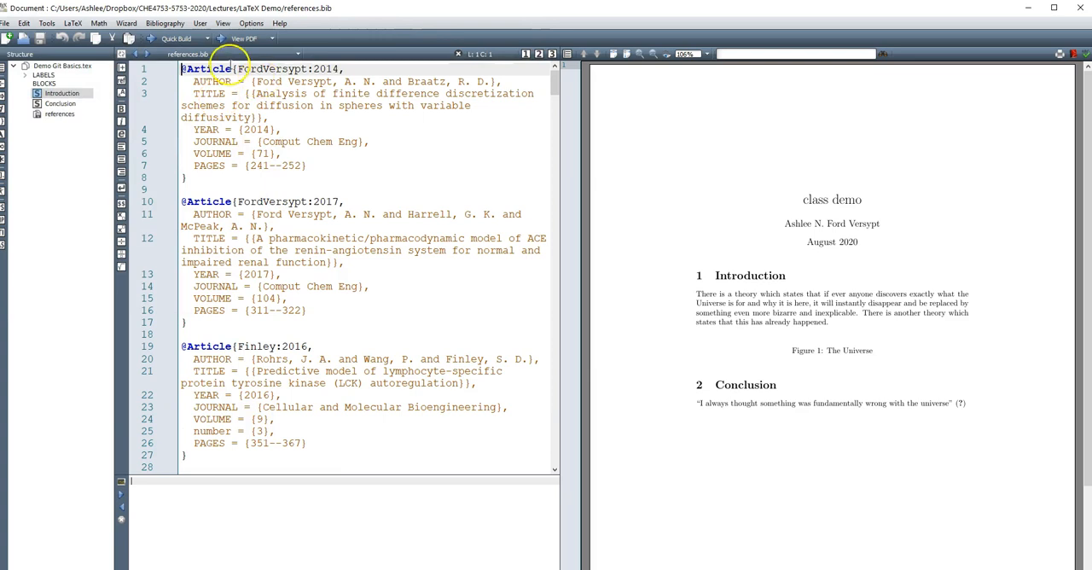
{"action": "left_click_drag", "start_coordinate": [181, 68], "coordinate": [186, 178]}
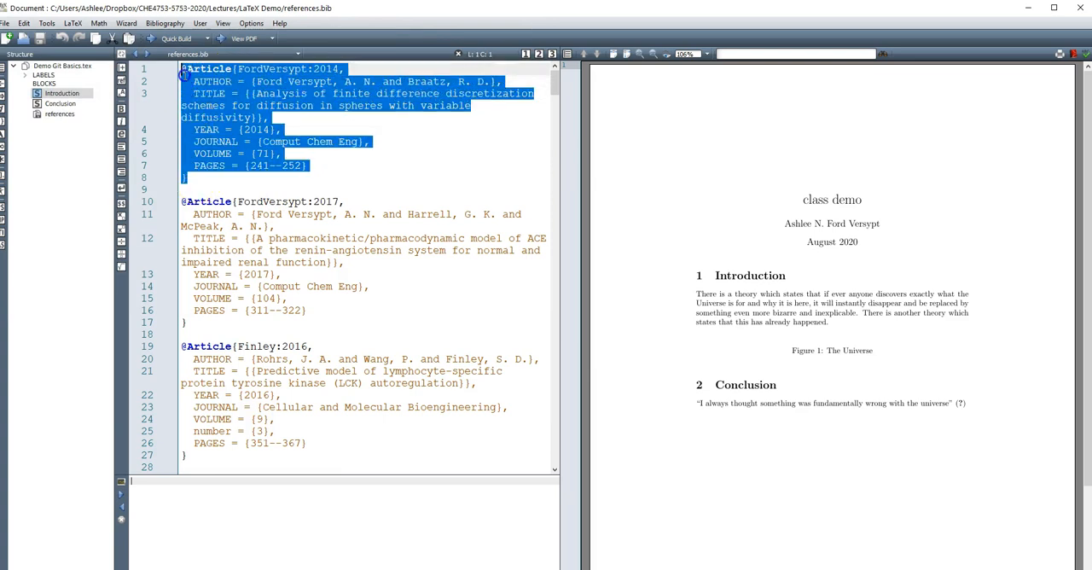
{"action": "mouse_move", "coordinate": [345, 229]}
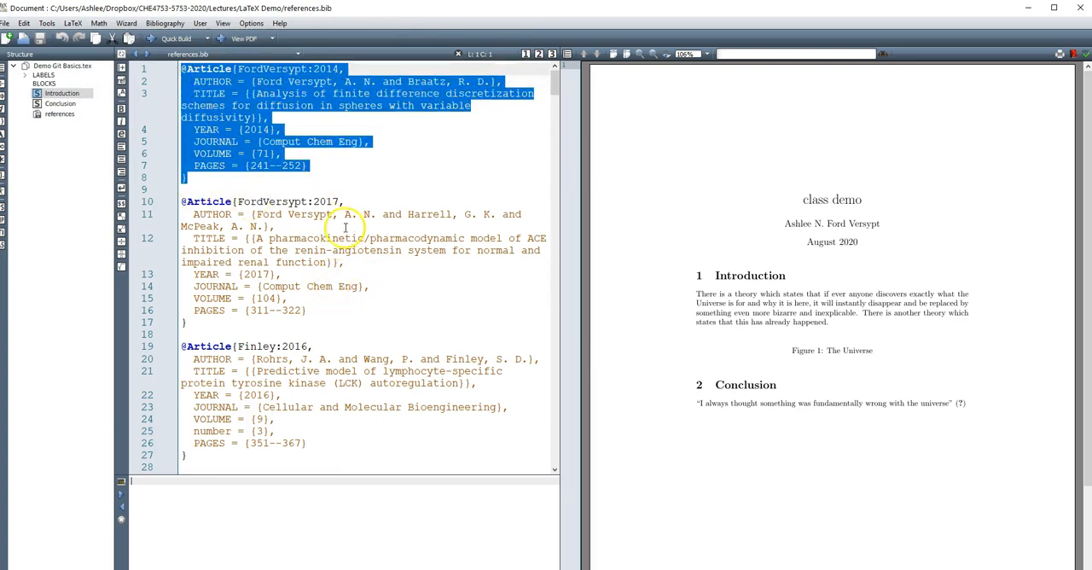
{"action": "left_click", "coordinate": [188, 176]}
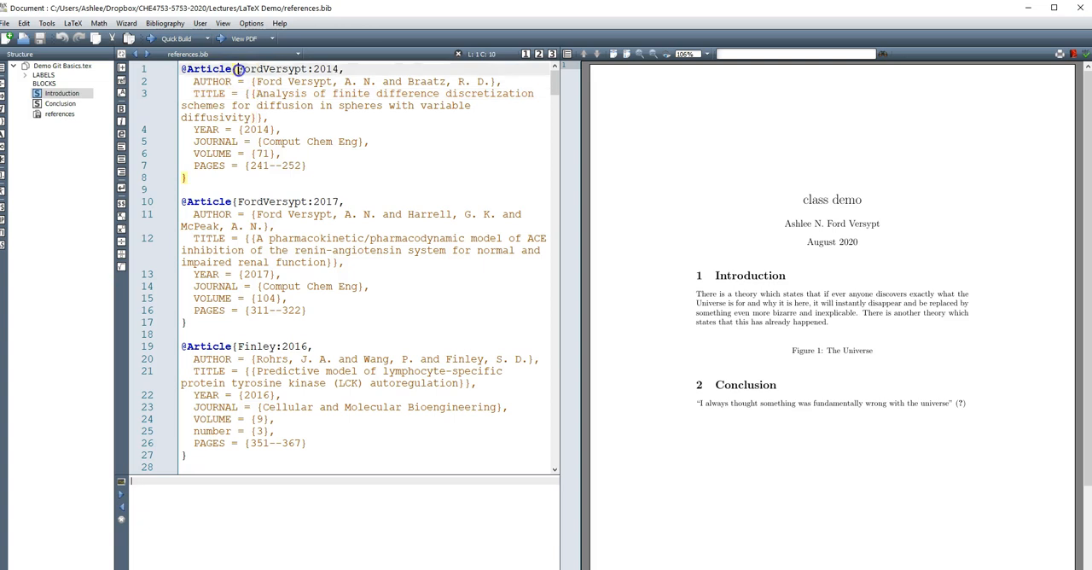
{"action": "double_click", "coordinate": [288, 68]}
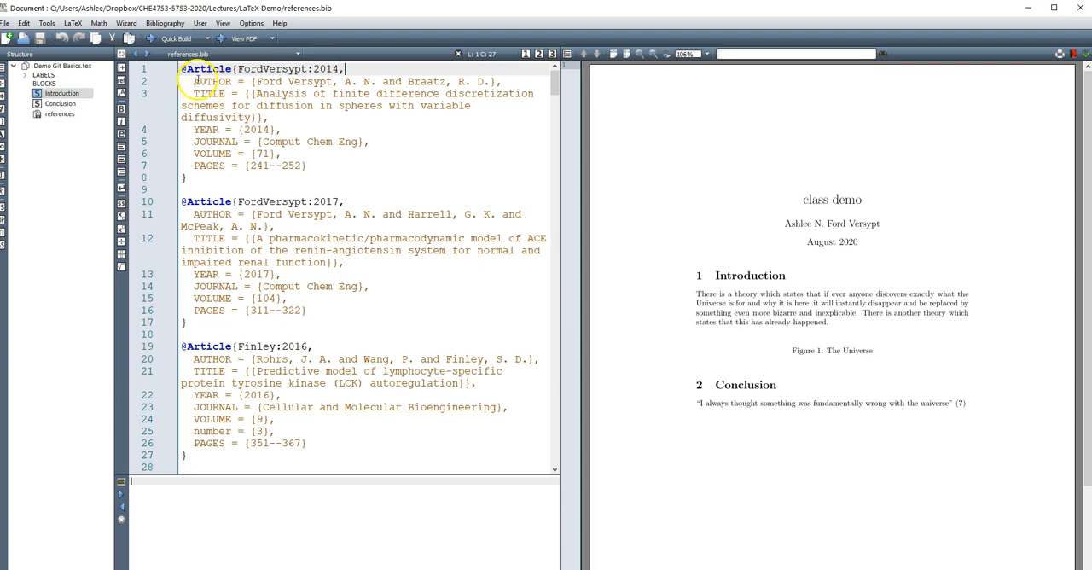
- Go over the entry's AUTHOR, TITLE, YEAR and JOURNAL fields one by one
{"action": "left_click", "coordinate": [201, 142]}
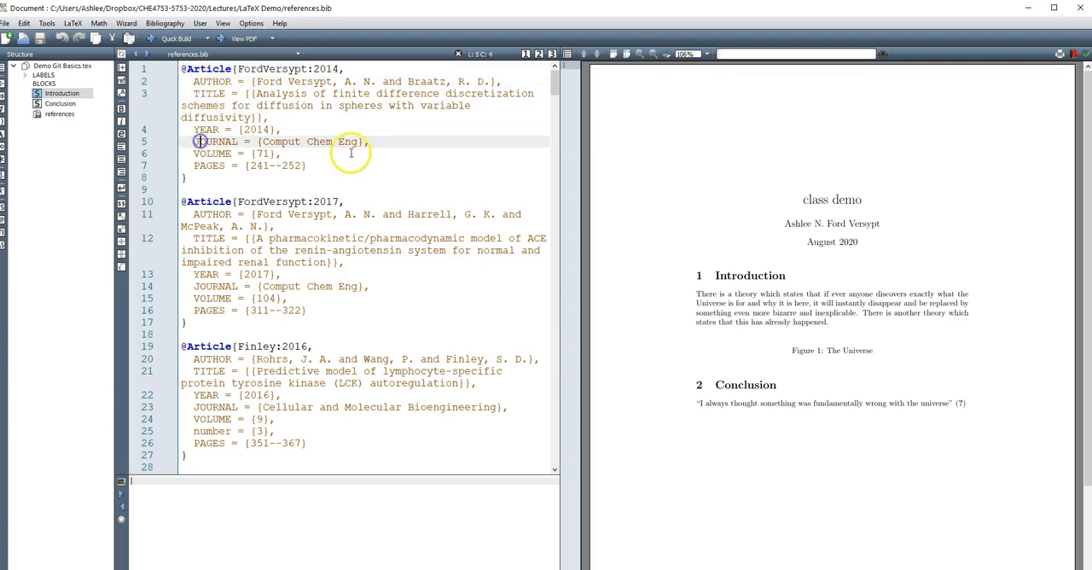
{"action": "left_click", "coordinate": [304, 164]}
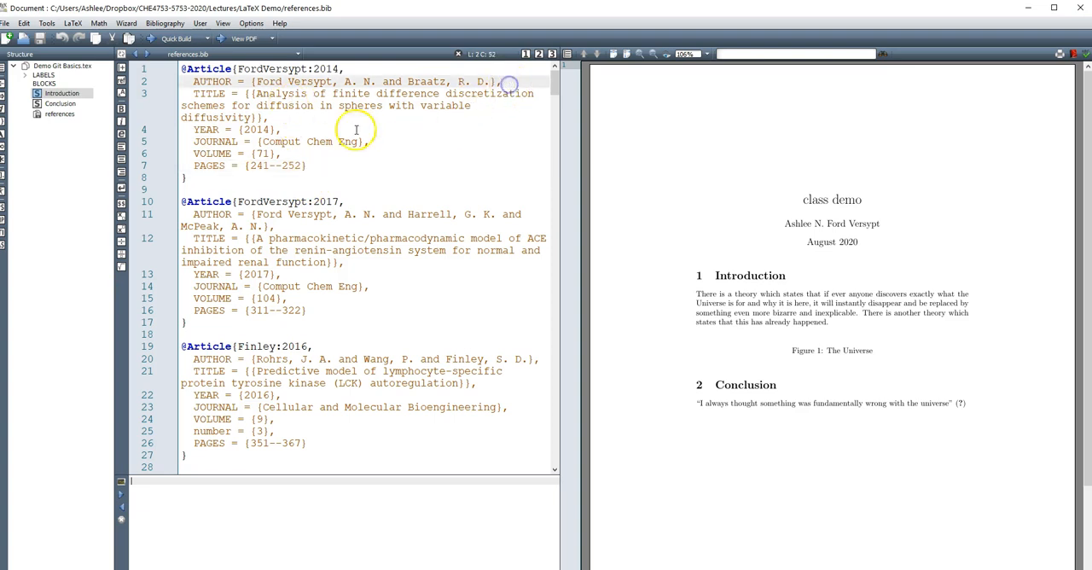
{"action": "left_click", "coordinate": [252, 82]}
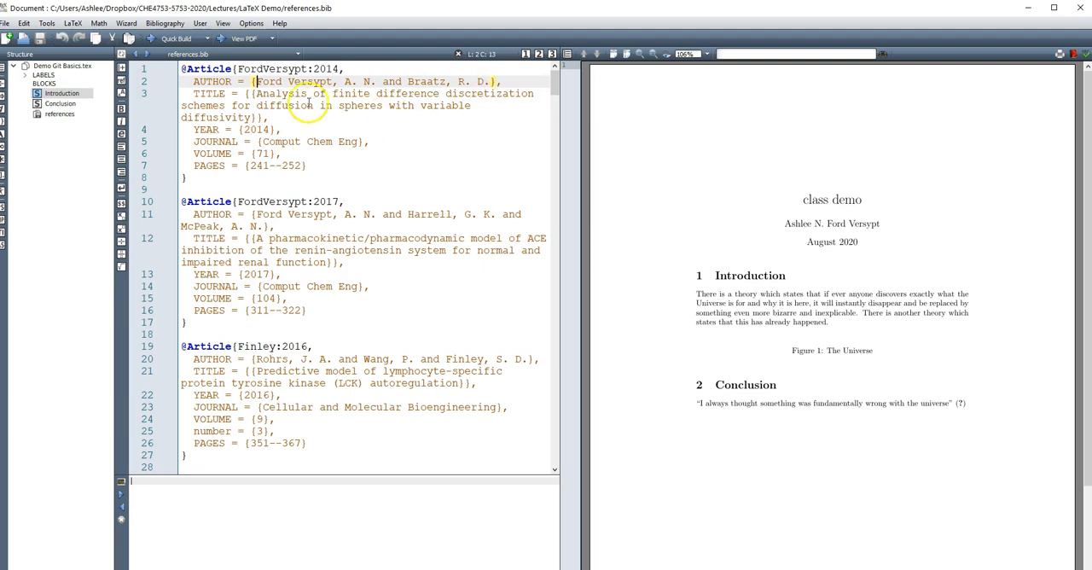
{"action": "left_click_drag", "start_coordinate": [252, 92], "coordinate": [265, 117]}
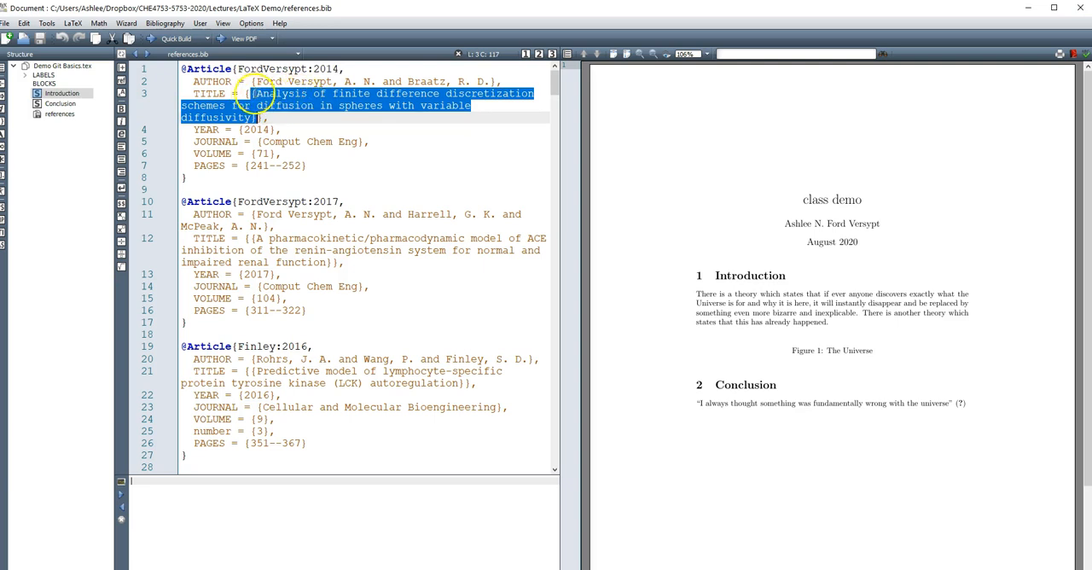
{"action": "left_click", "coordinate": [243, 133]}
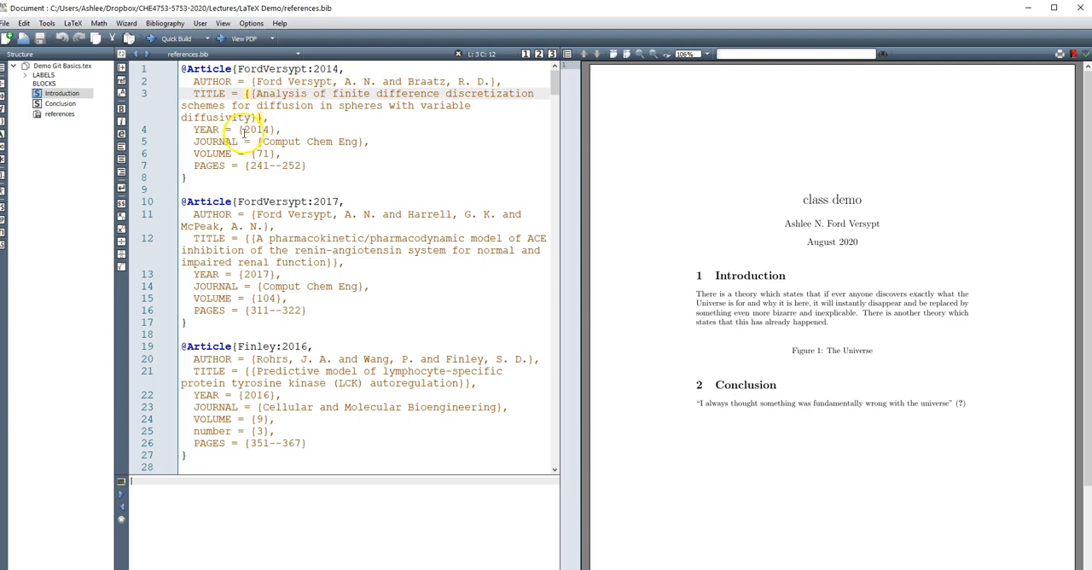
{"action": "left_click", "coordinate": [217, 82]}
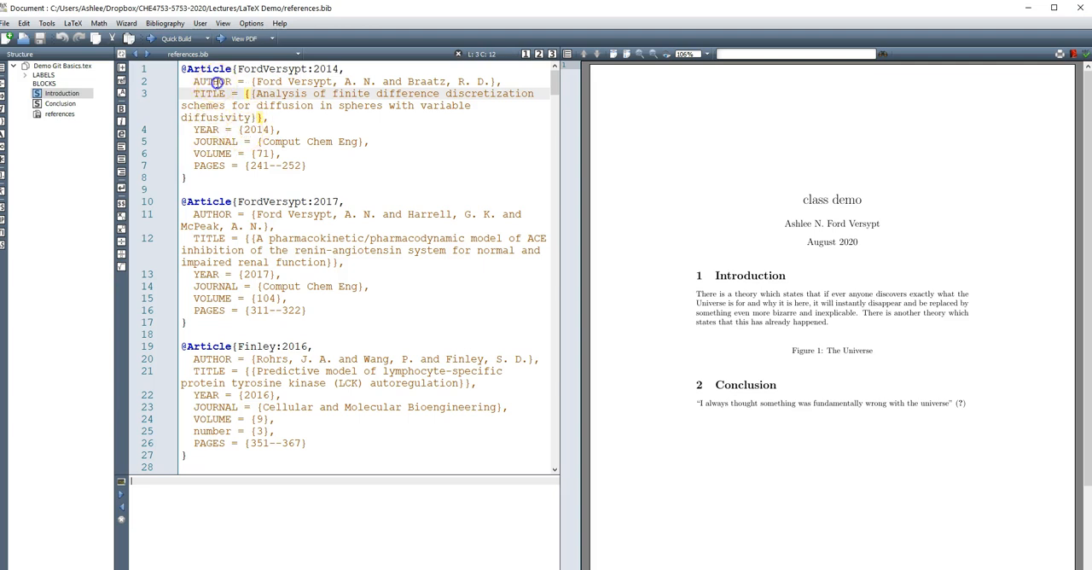
{"action": "left_click", "coordinate": [217, 82]}
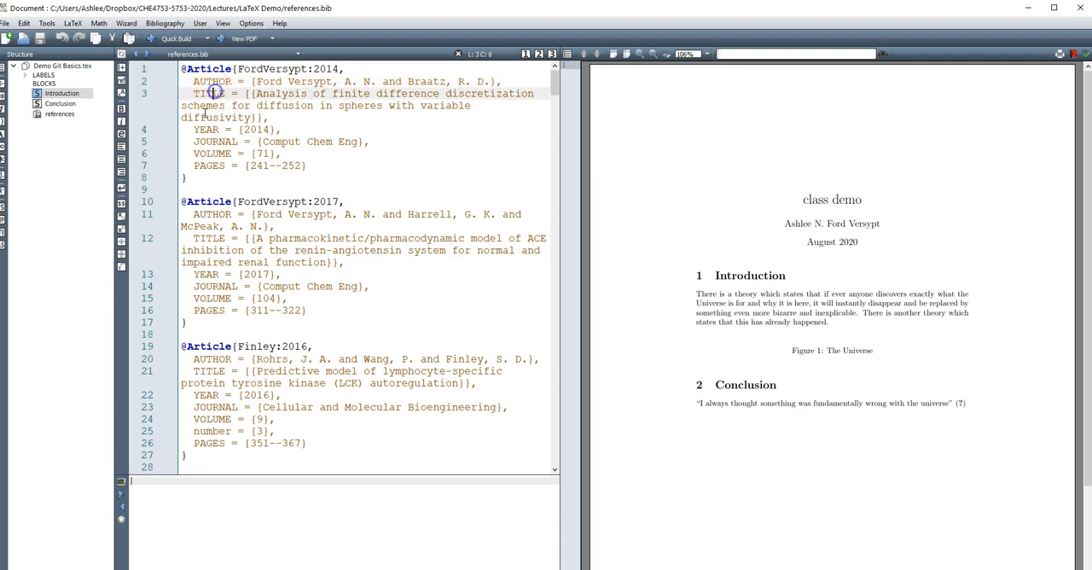
{"action": "left_click", "coordinate": [214, 140]}
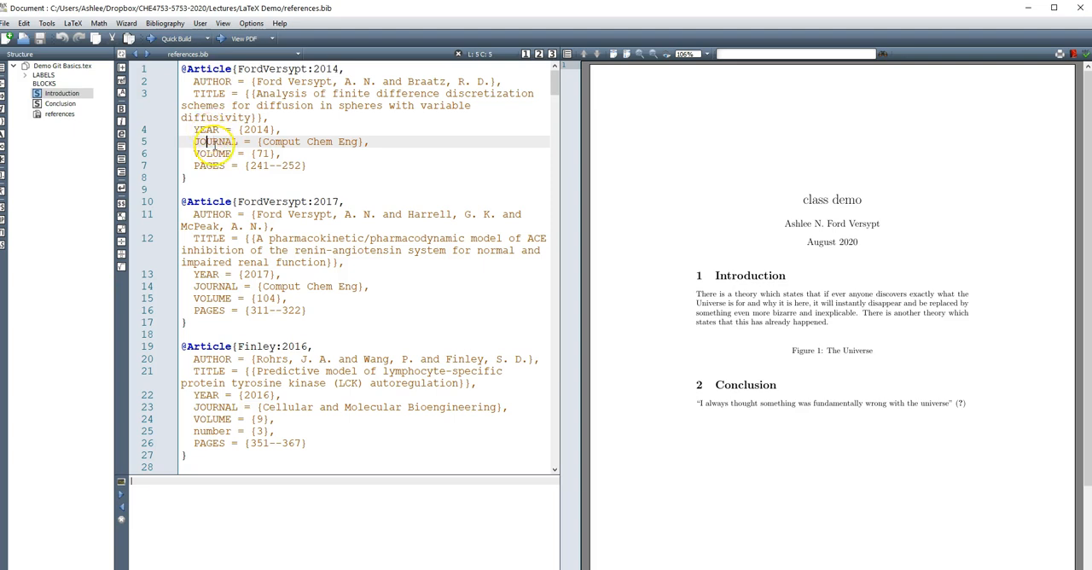
{"action": "mouse_move", "coordinate": [226, 175]}
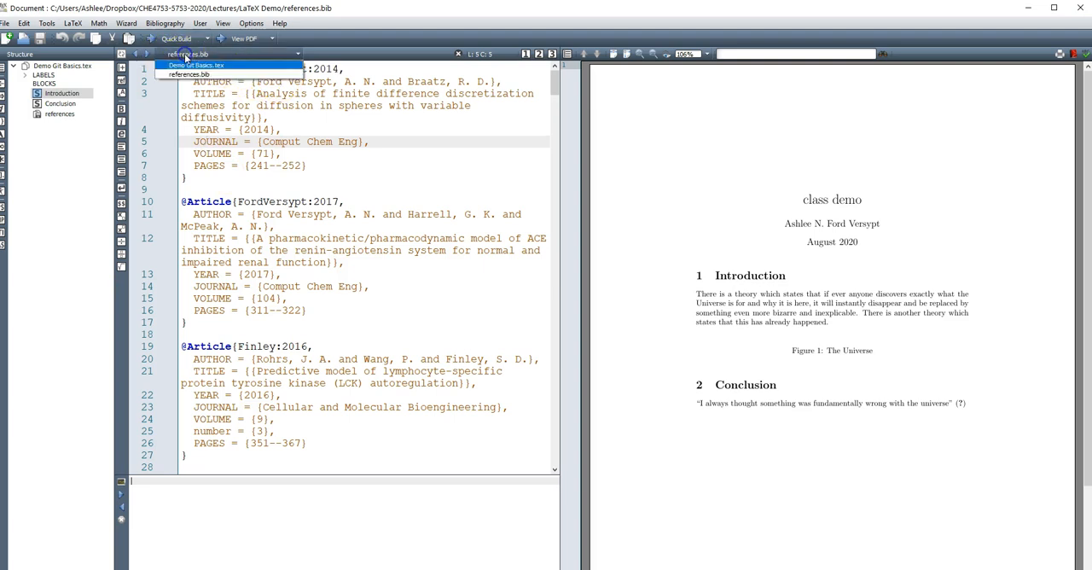
- Return to Demo Git Basics.tex and select the LaTeX_diagram image in File Explorer
{"action": "left_click", "coordinate": [194, 65]}
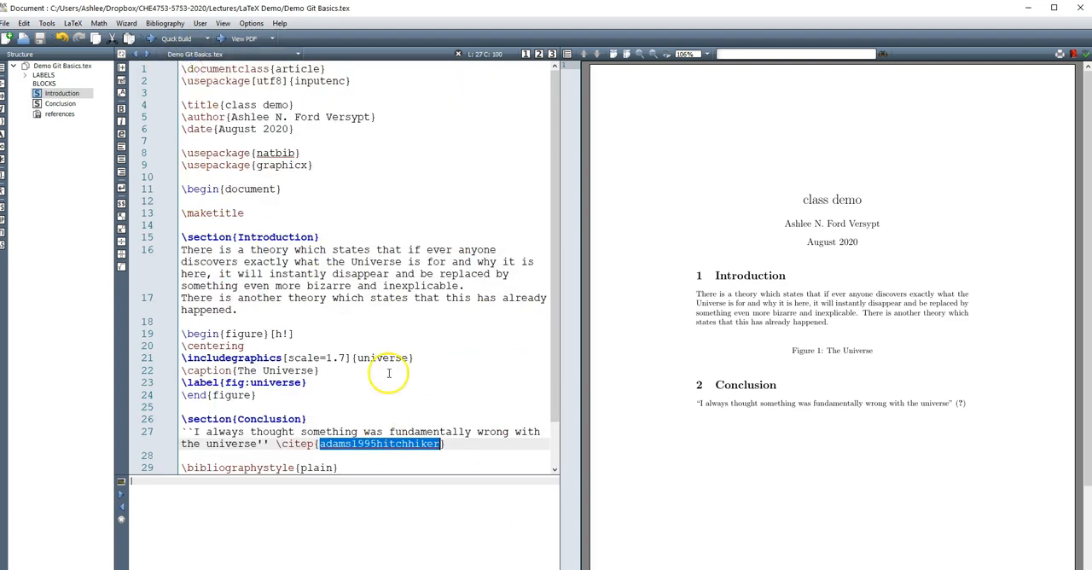
{"action": "mouse_move", "coordinate": [323, 444]}
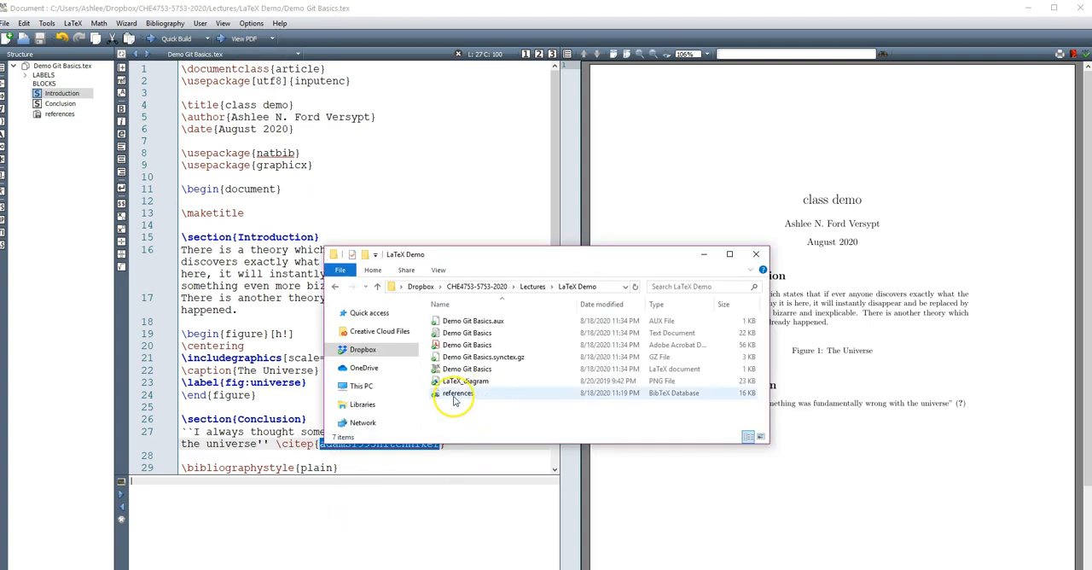
{"action": "left_click", "coordinate": [464, 380]}
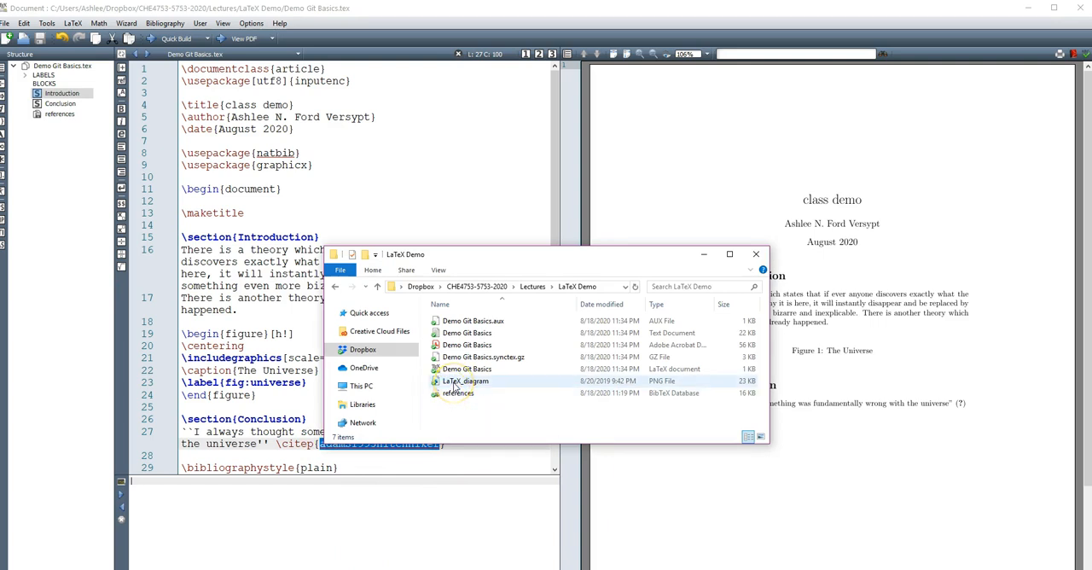
{"action": "mouse_move", "coordinate": [465, 383]}
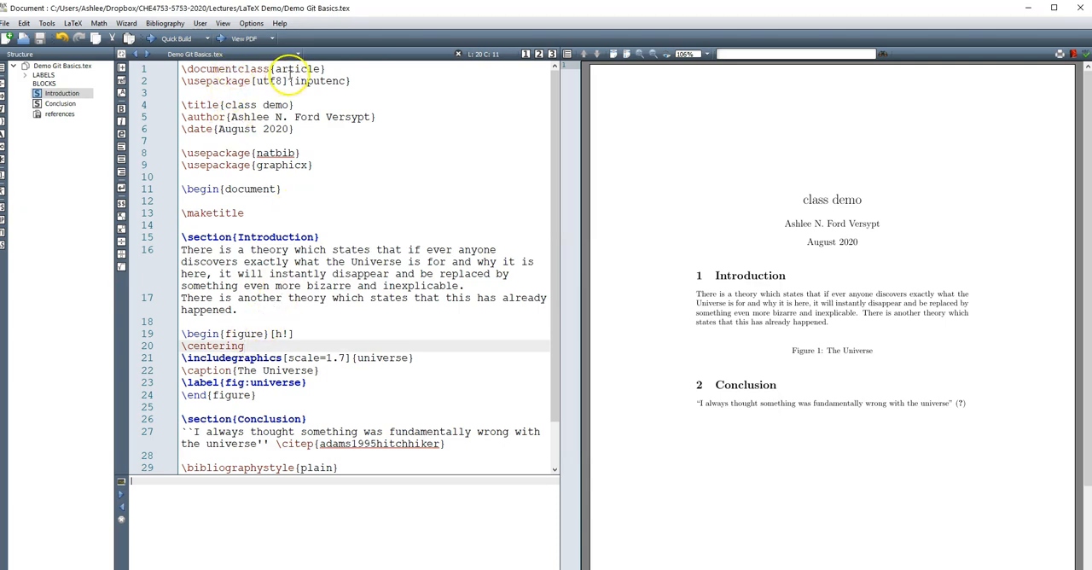
{"action": "left_click", "coordinate": [222, 80]}
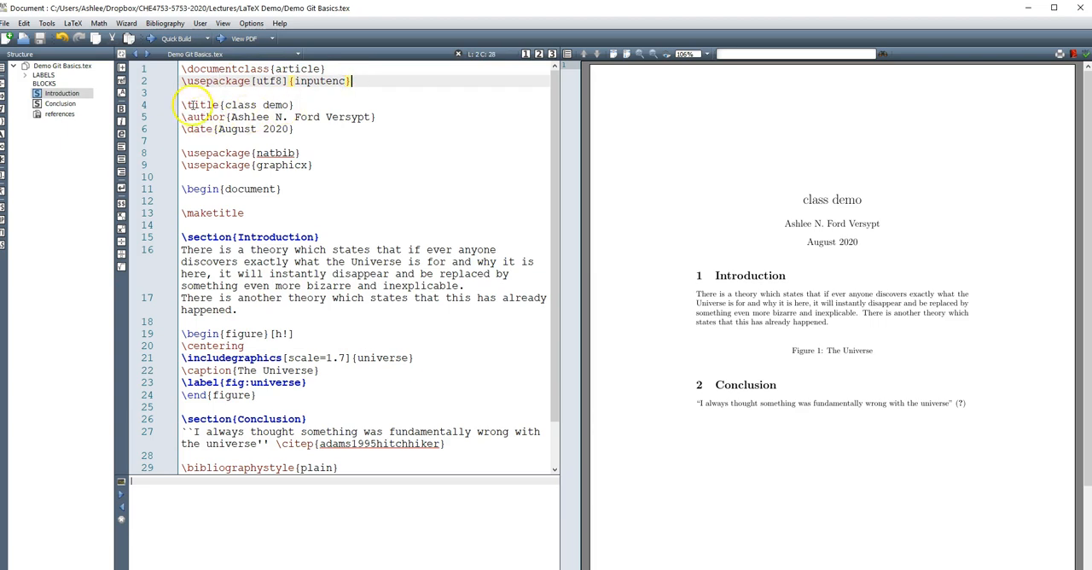
{"action": "double_click", "coordinate": [230, 152]}
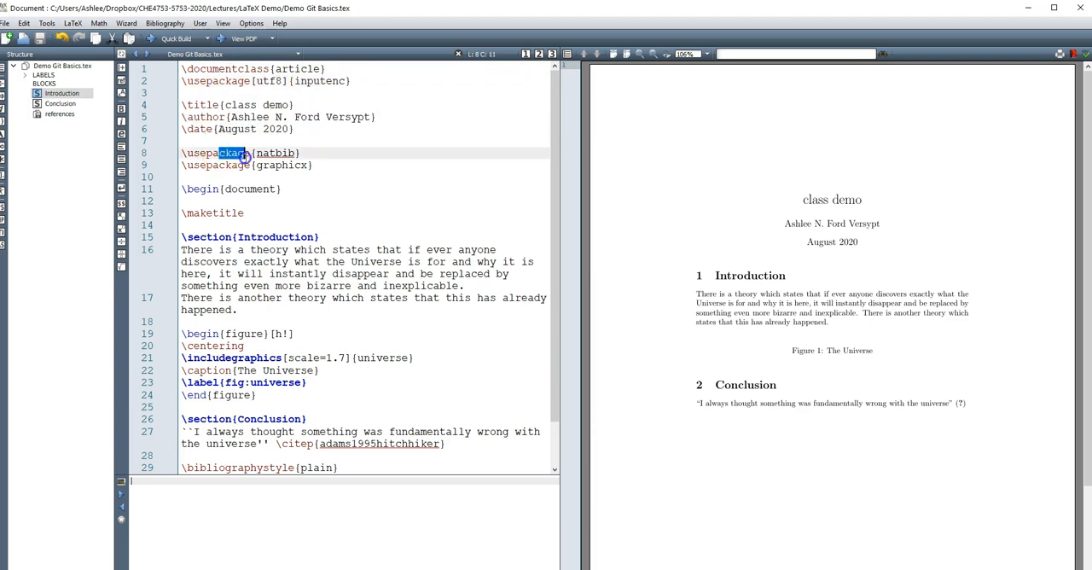
{"action": "left_click", "coordinate": [365, 189]}
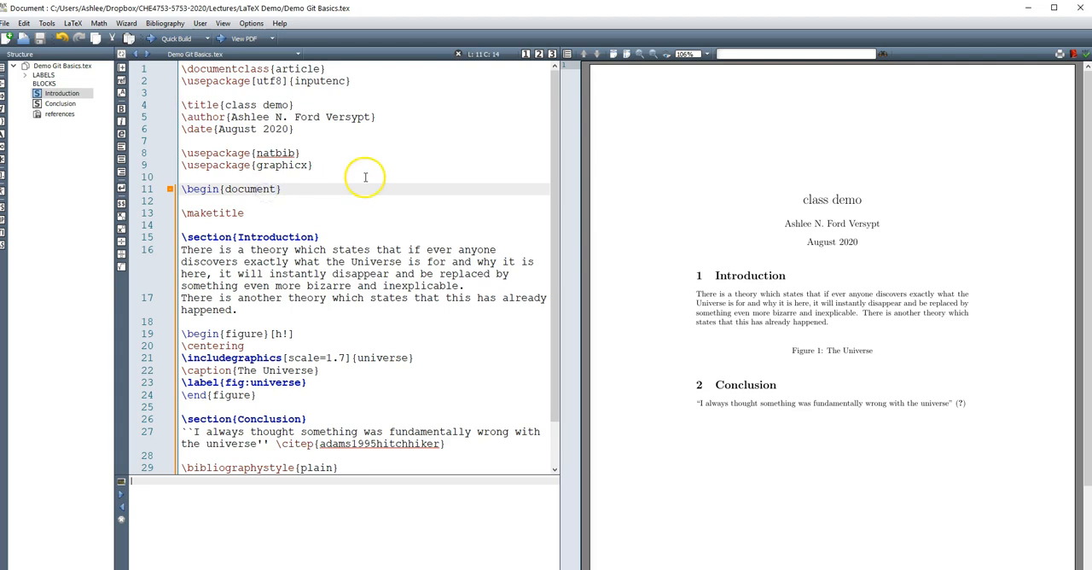
{"action": "left_click_drag", "start_coordinate": [181, 68], "coordinate": [314, 164]}
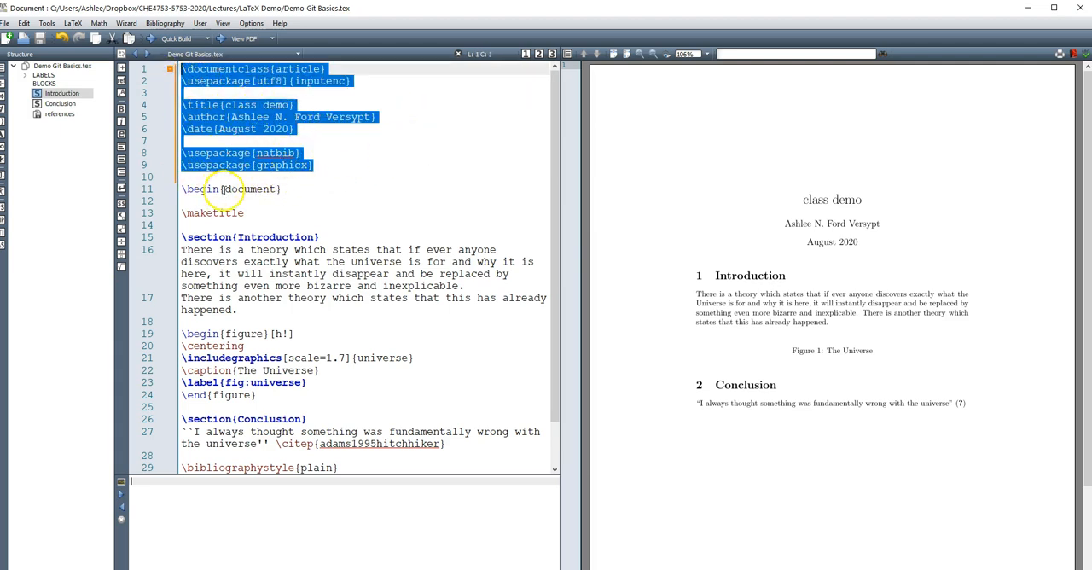
{"action": "left_click", "coordinate": [223, 236]}
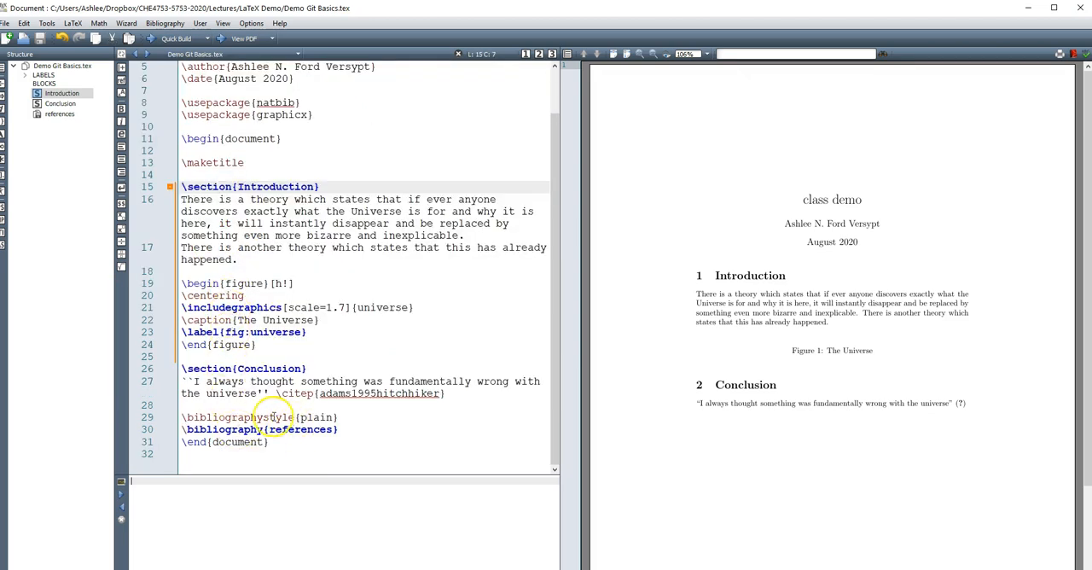
{"action": "left_click", "coordinate": [271, 444]}
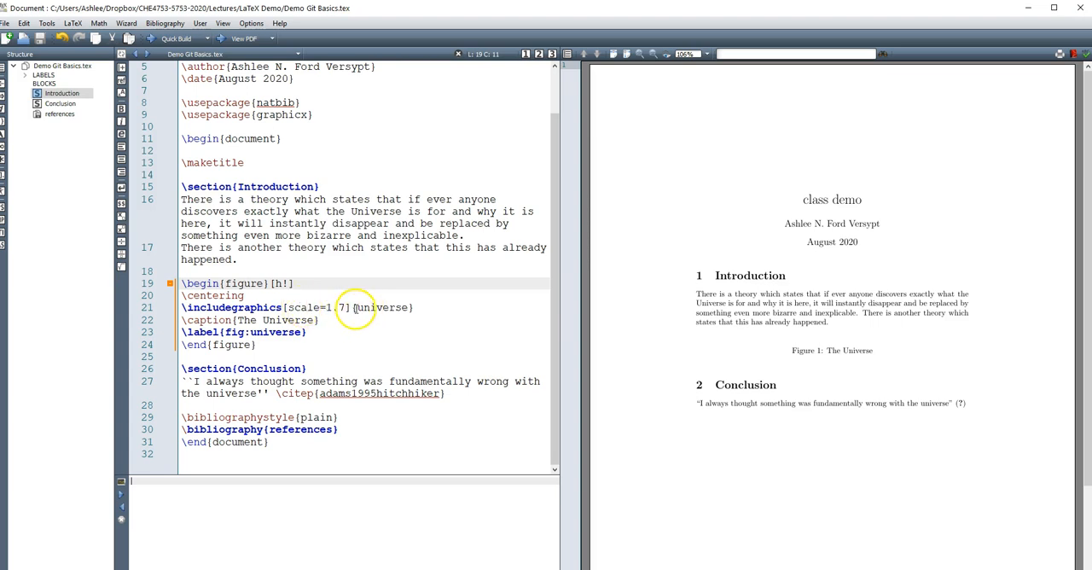
- Replace the figure's 'universe' image name with LaTeX_diagram and move to its scale value
{"action": "double_click", "coordinate": [382, 307]}
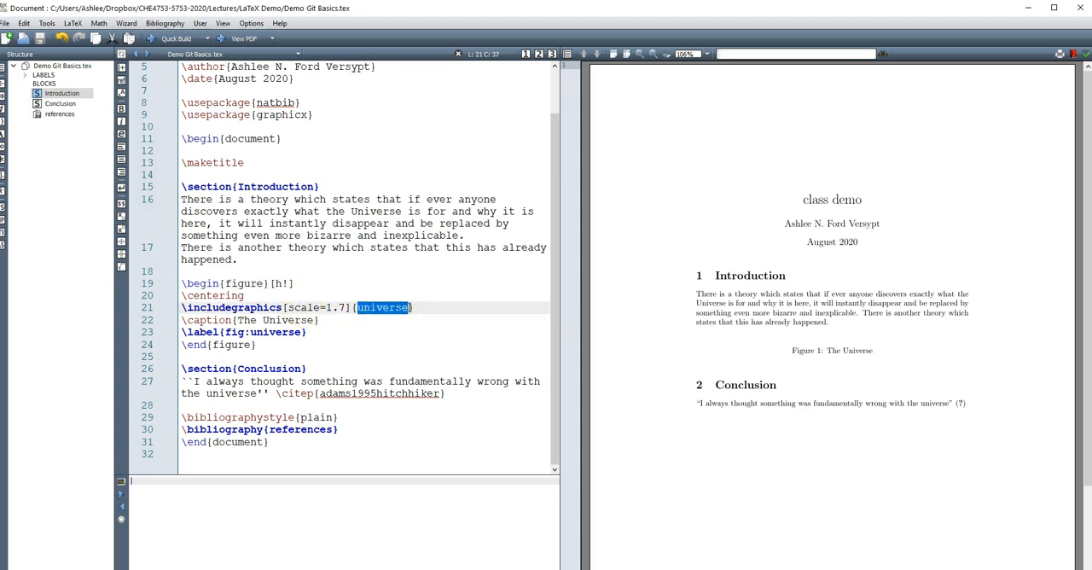
{"action": "type", "text": "Latex"}
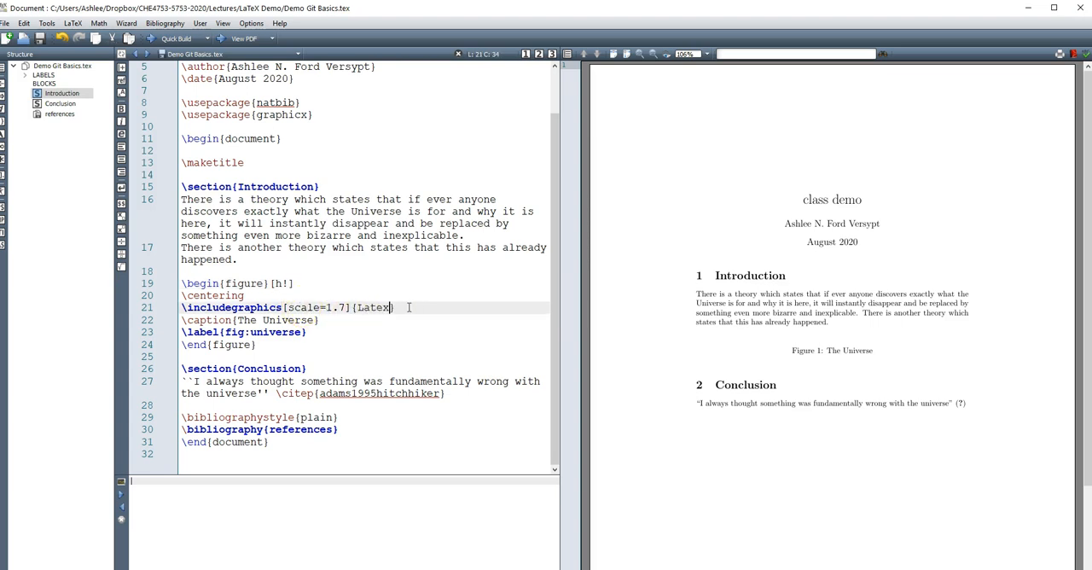
{"action": "type", "text": "_daig"}
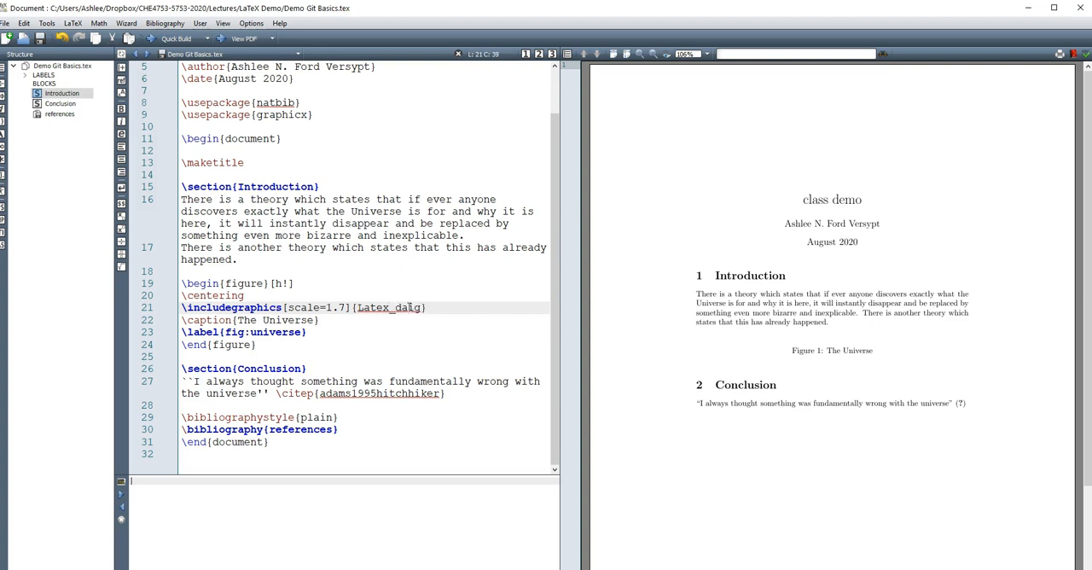
{"action": "type", "text": "gram"}
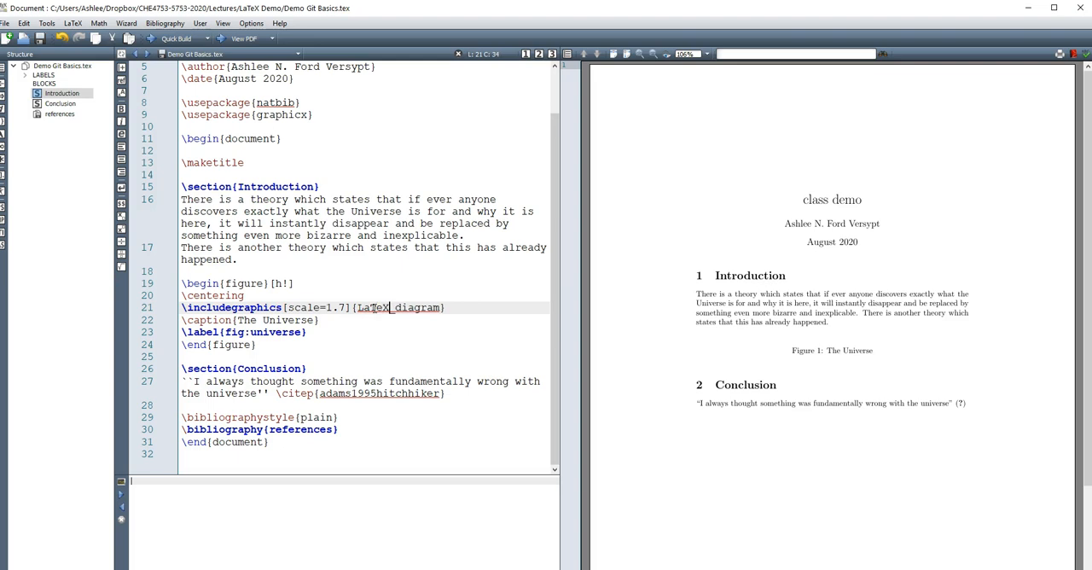
{"action": "left_click", "coordinate": [174, 37]}
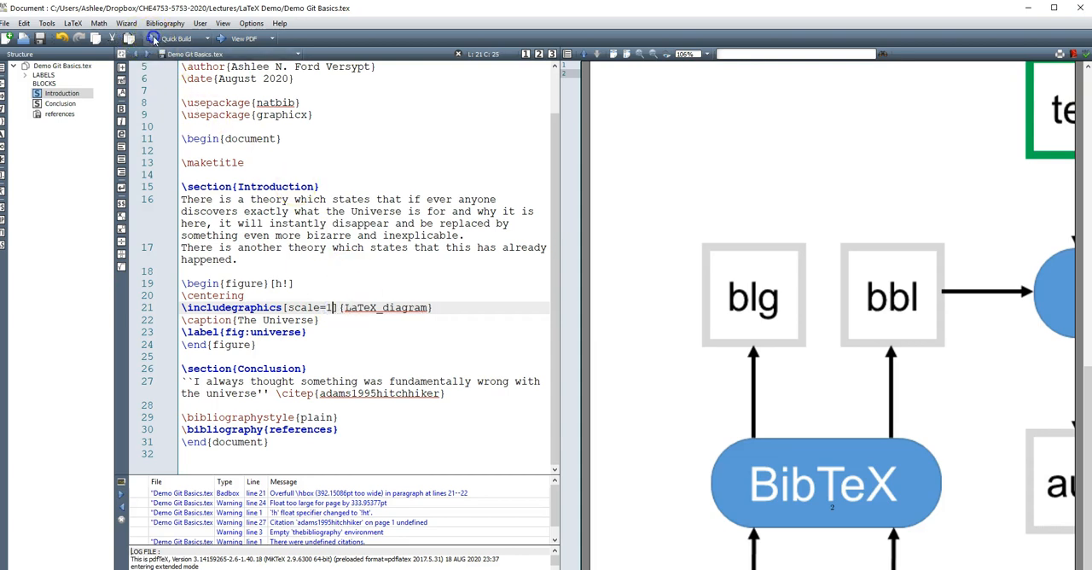
- Change the \includegraphics scale to 0.5 and rebuild to view the smaller diagram in the PDF
{"action": "left_click", "coordinate": [174, 38]}
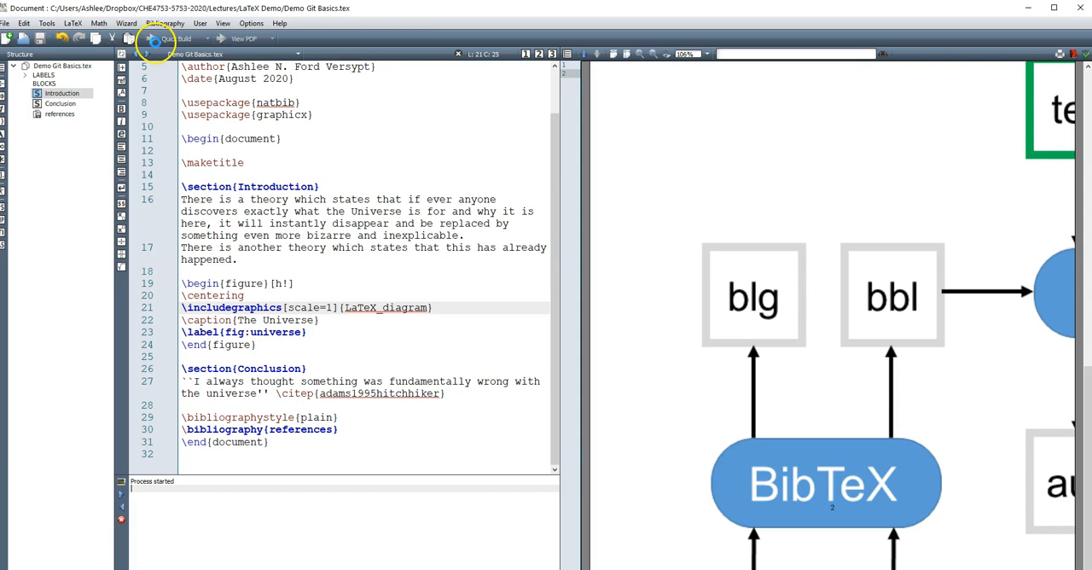
{"action": "left_click", "coordinate": [157, 38]}
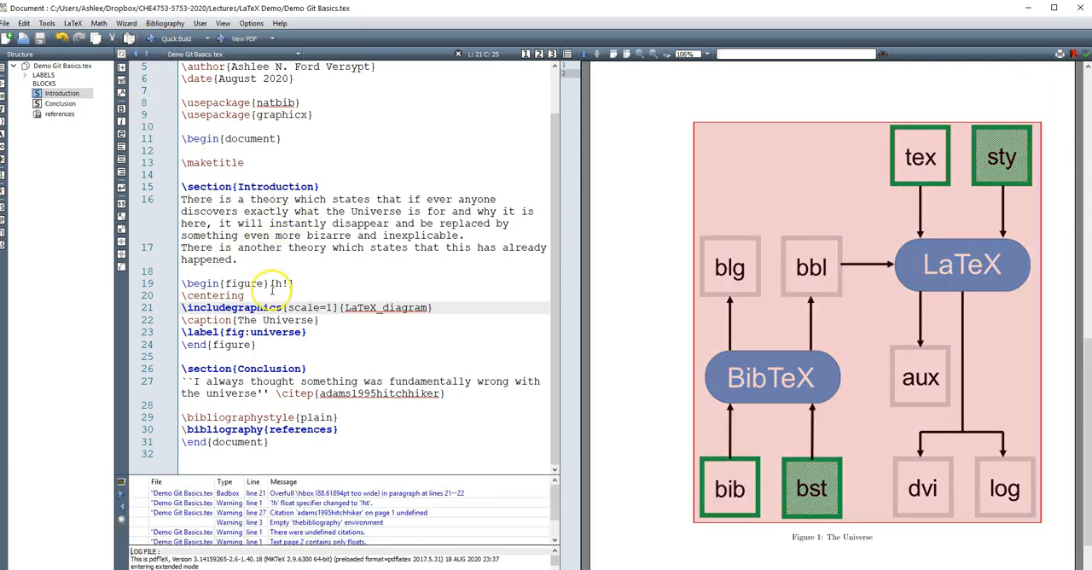
{"action": "scroll", "scroll_direction": "up", "scroll_amount": 3}
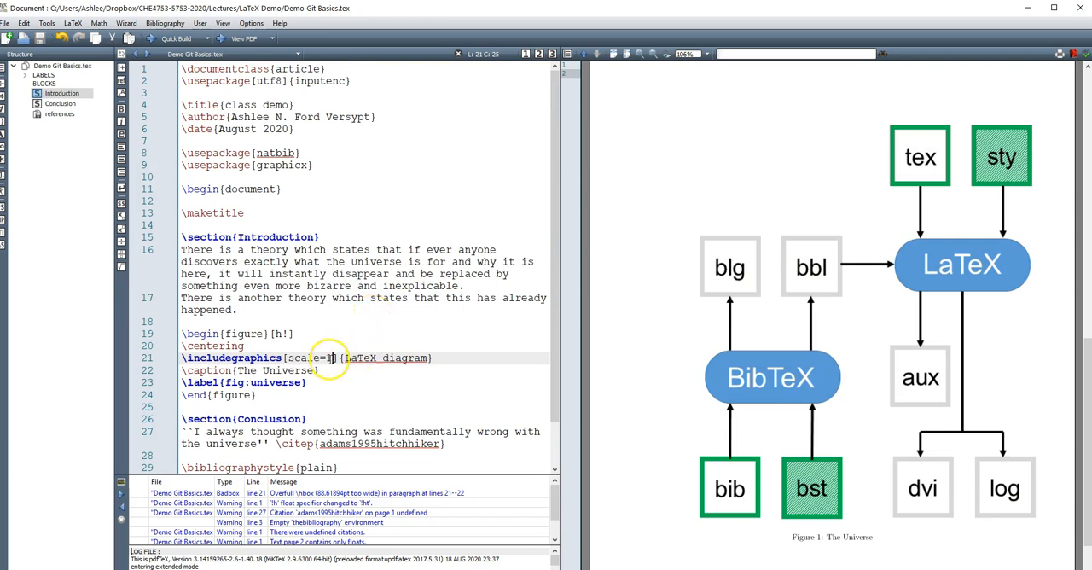
{"action": "type", "text": "0"}
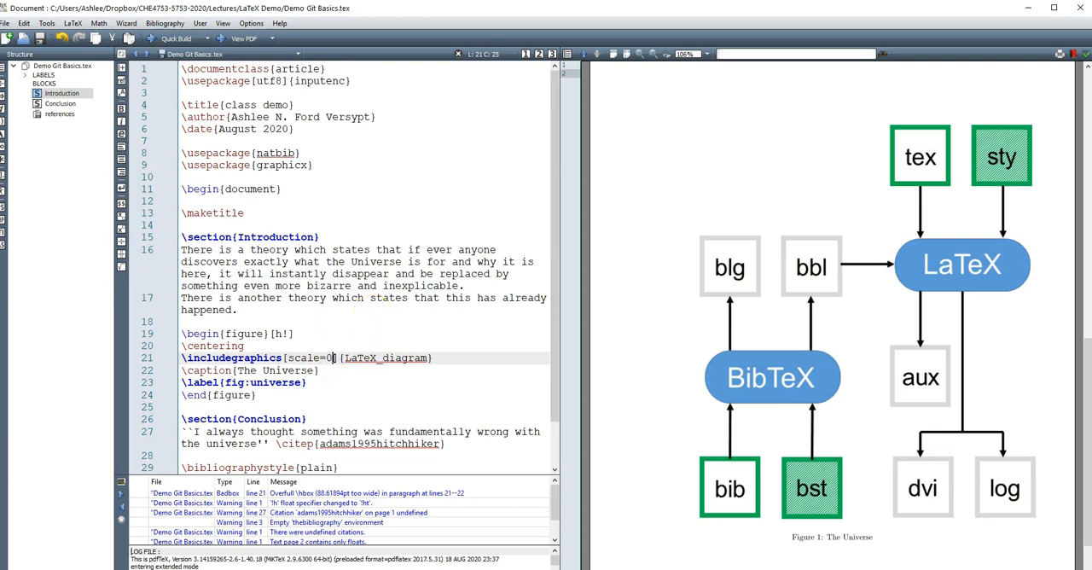
{"action": "type", "text": ".5"}
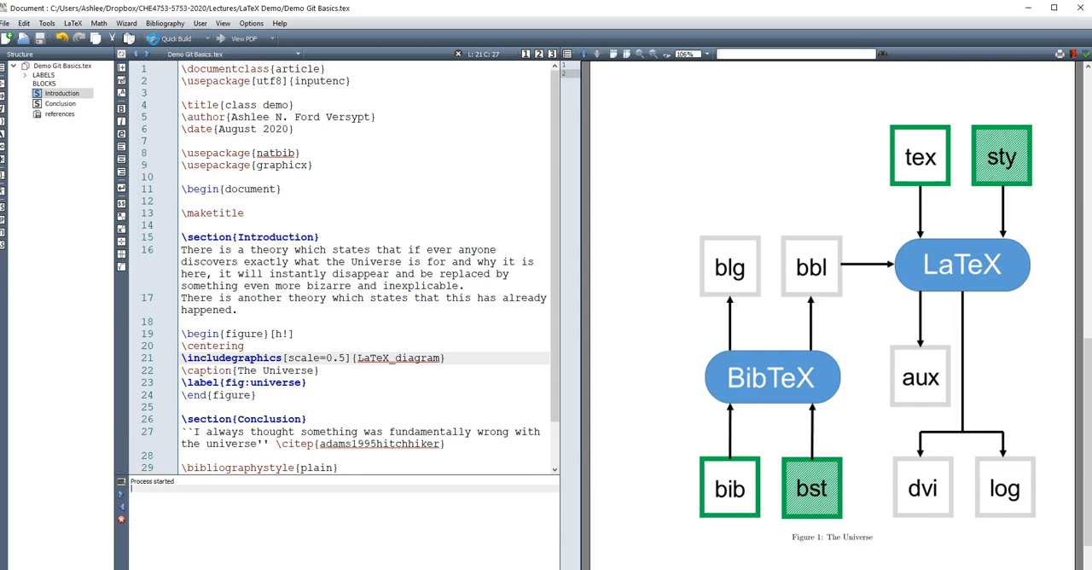
{"action": "left_click", "coordinate": [153, 38]}
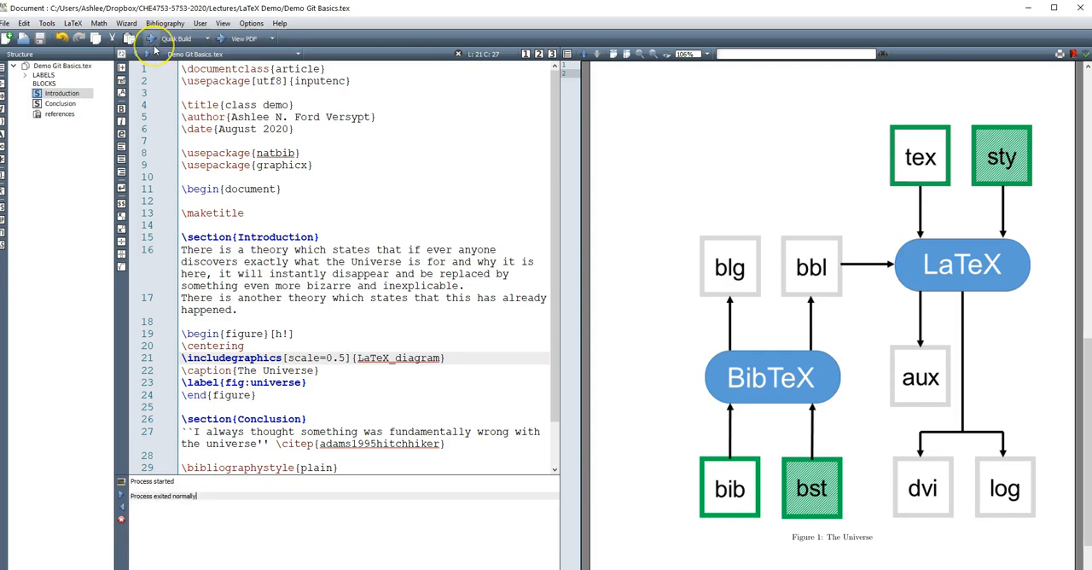
{"action": "left_click", "coordinate": [152, 37]}
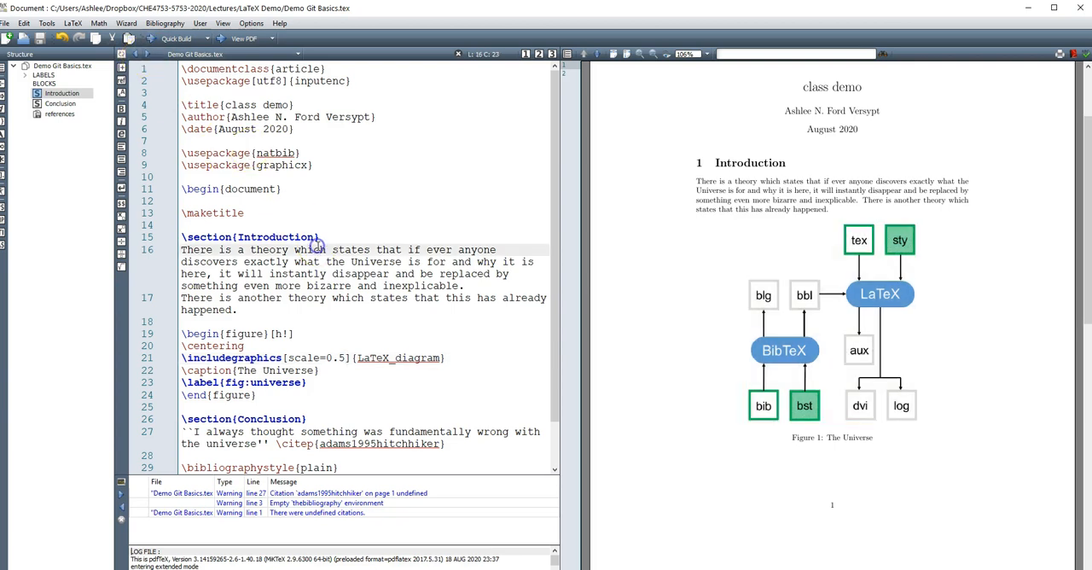
{"action": "double_click", "coordinate": [276, 152]}
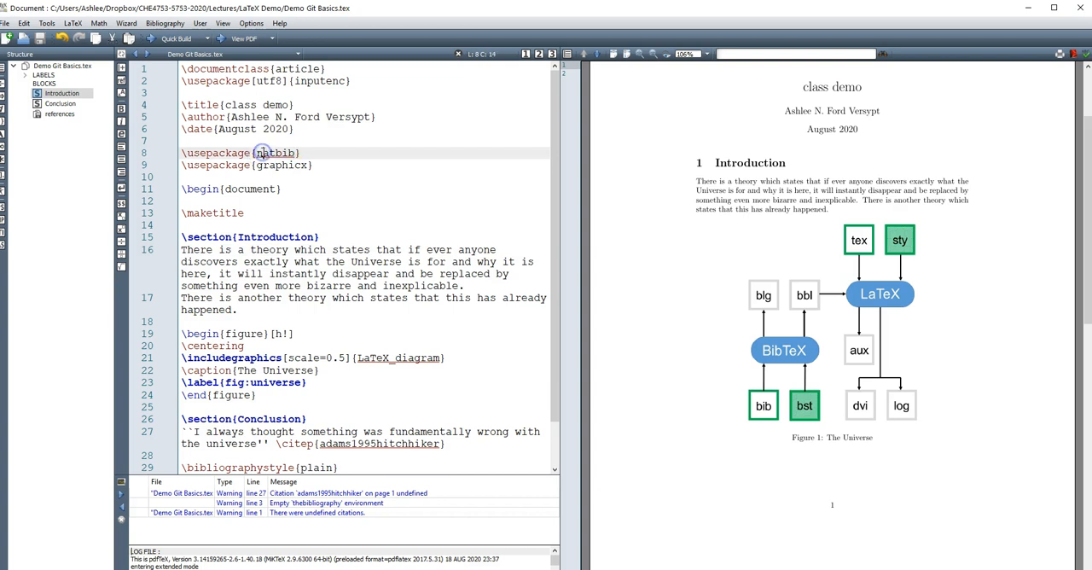
{"action": "left_click", "coordinate": [297, 152]}
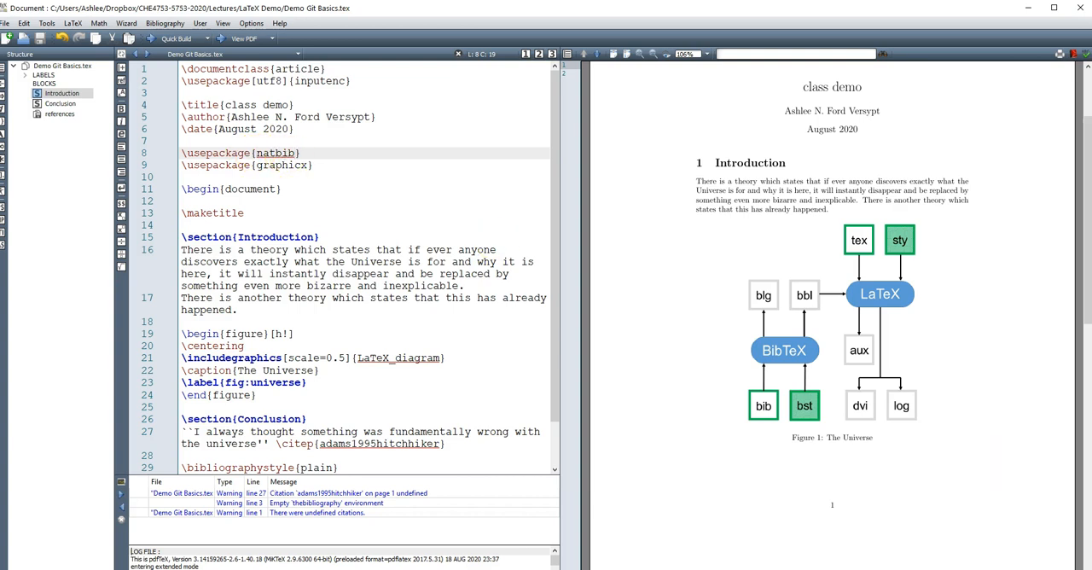
{"action": "left_click", "coordinate": [331, 420]}
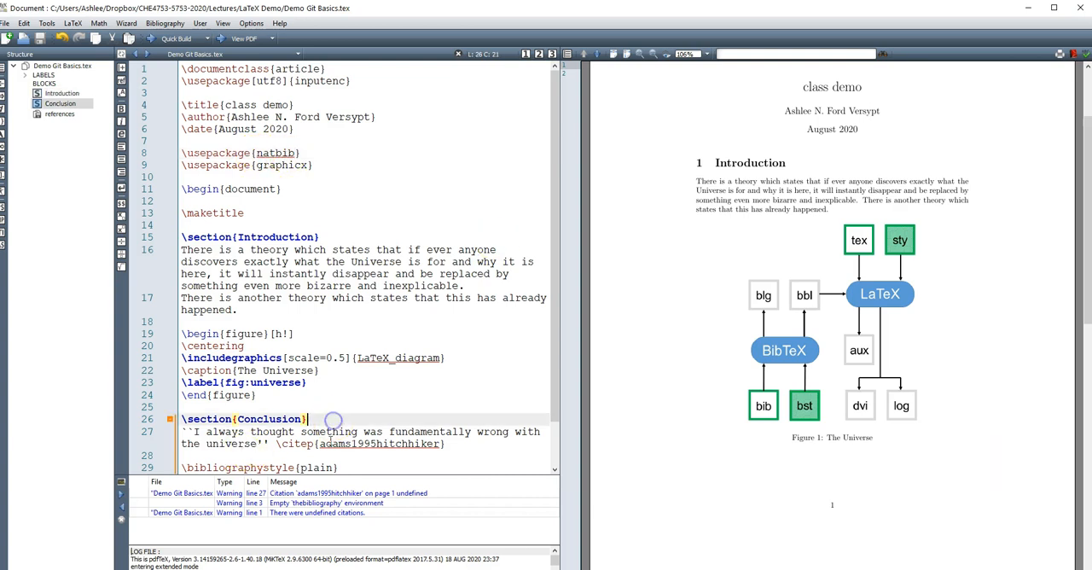
{"action": "double_click", "coordinate": [379, 444]}
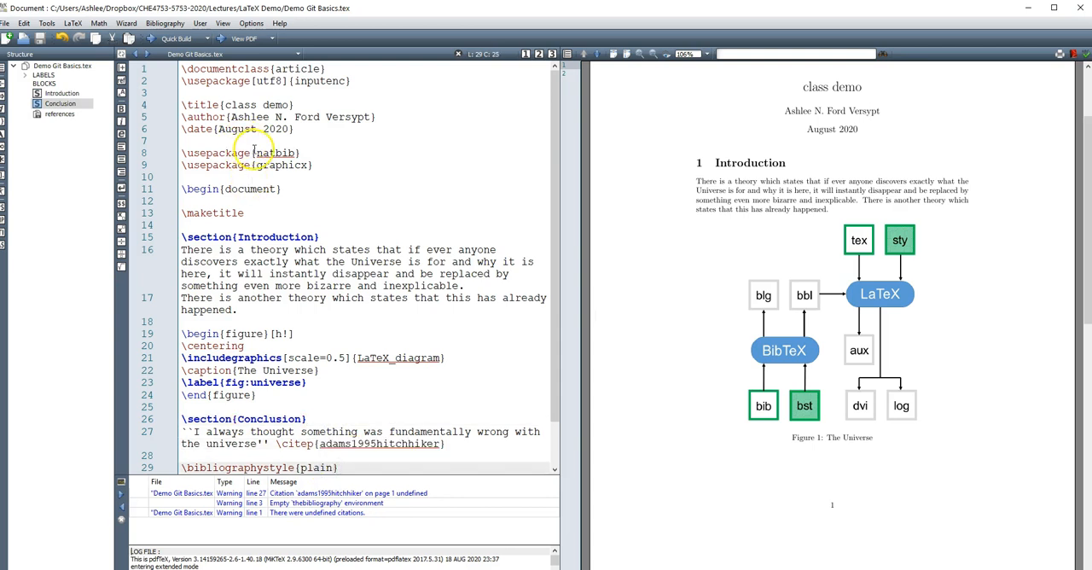
{"action": "double_click", "coordinate": [274, 152]}
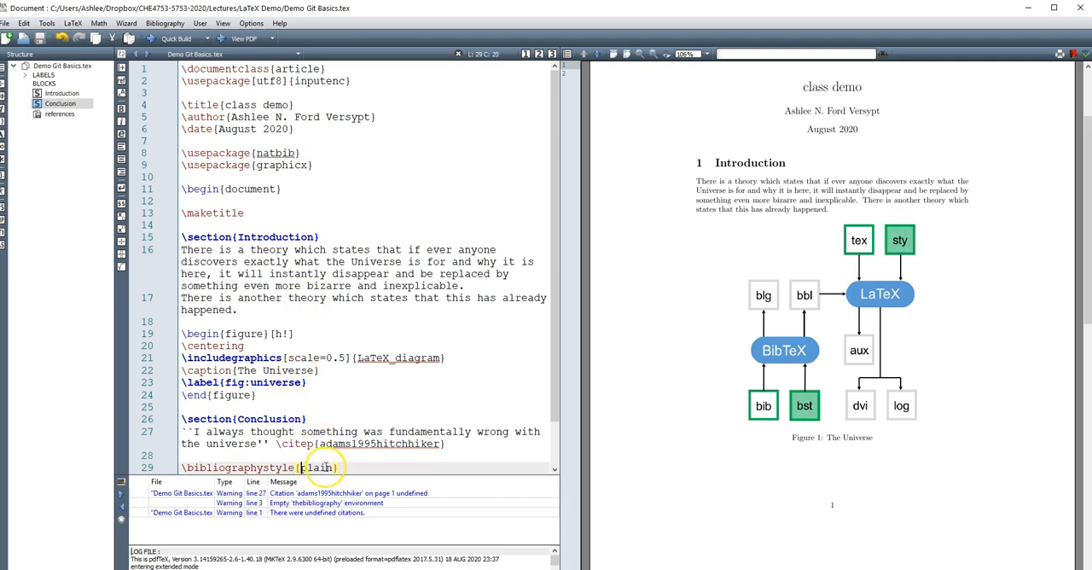
{"action": "double_click", "coordinate": [277, 152]}
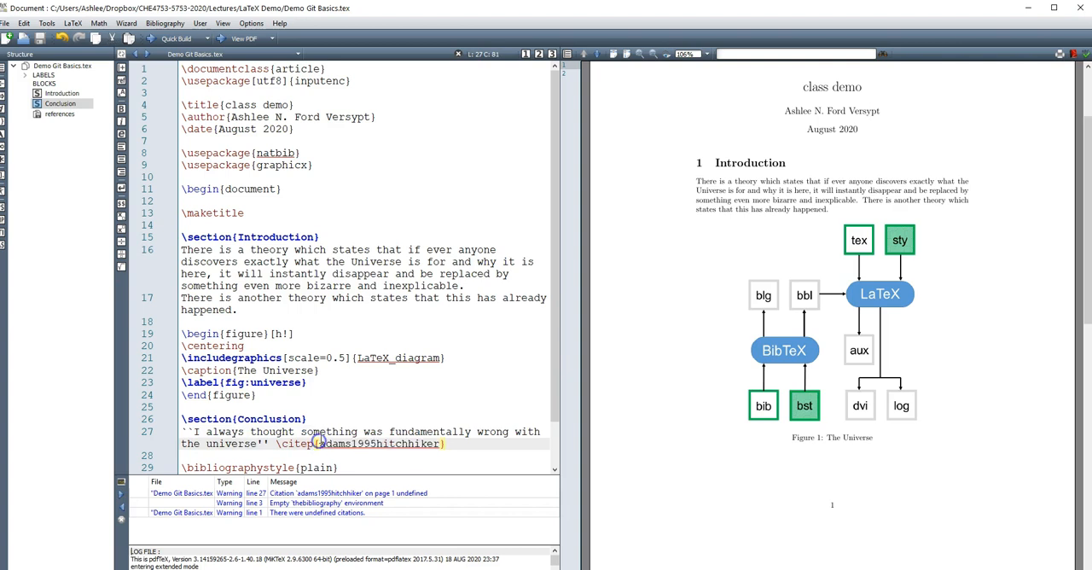
- Cite FordVersypt:2014 in the Conclusion and rebuild so it reads [1] with a References entry
{"action": "double_click", "coordinate": [379, 443]}
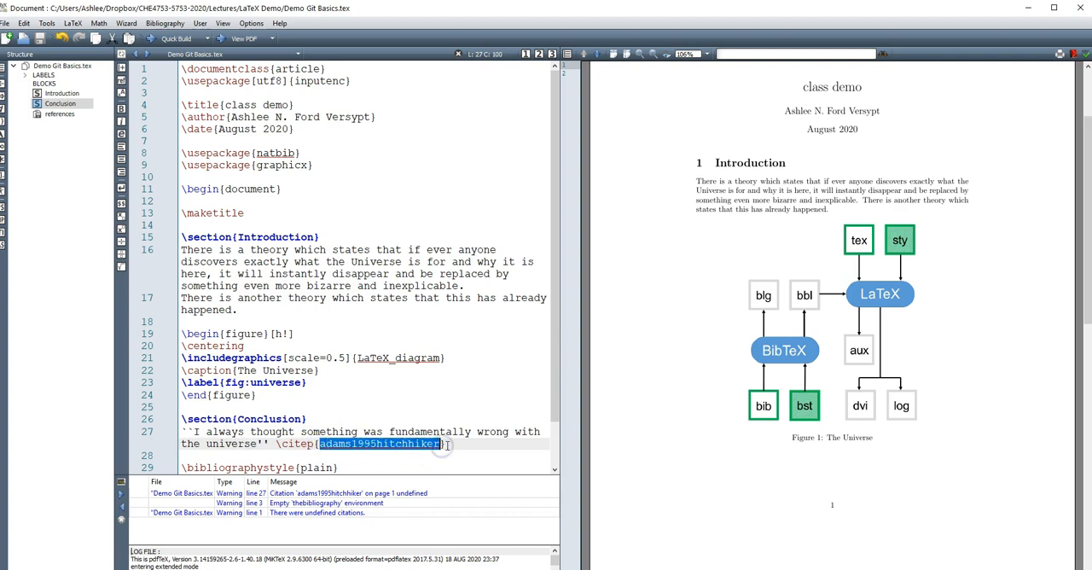
{"action": "type", "text": "Ford"}
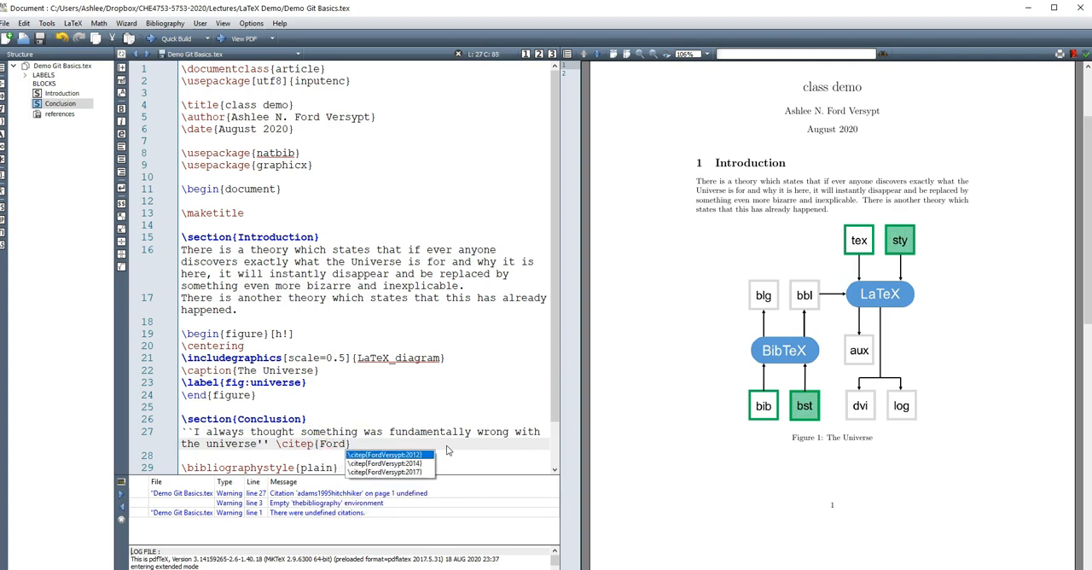
{"action": "left_click", "coordinate": [385, 463]}
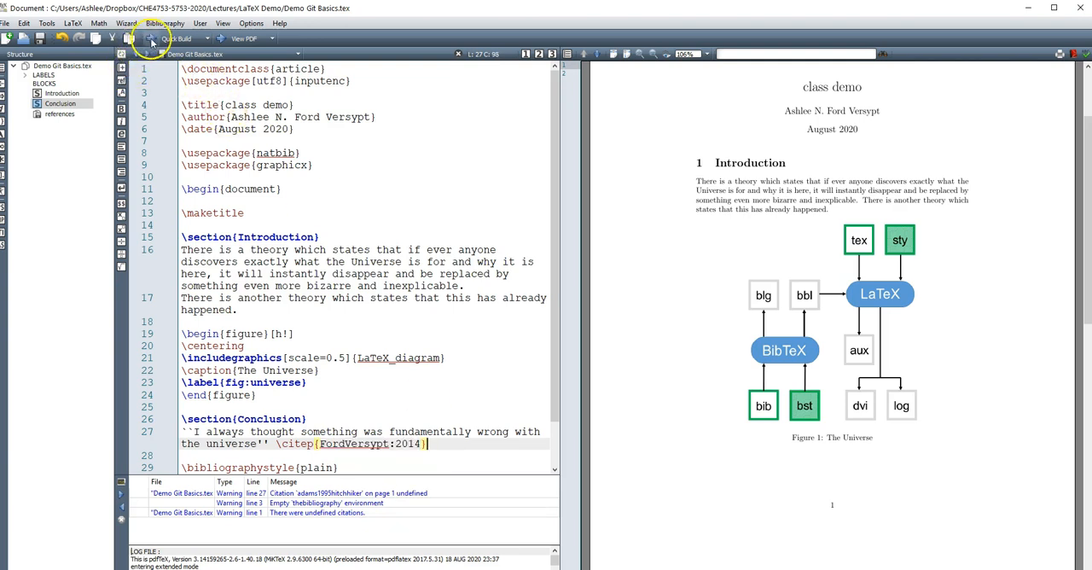
{"action": "left_click", "coordinate": [151, 38]}
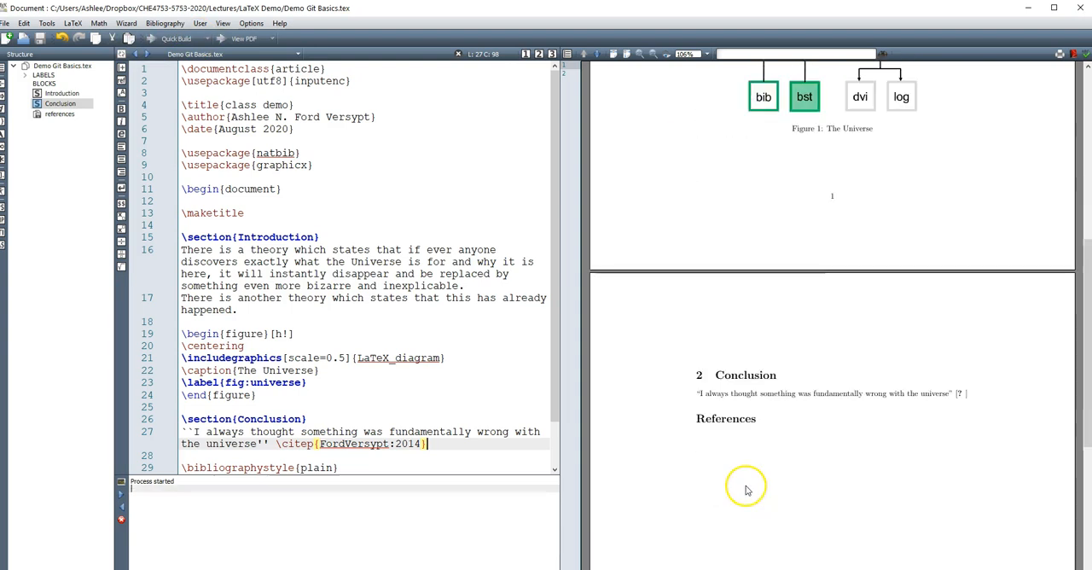
{"action": "left_click", "coordinate": [176, 38]}
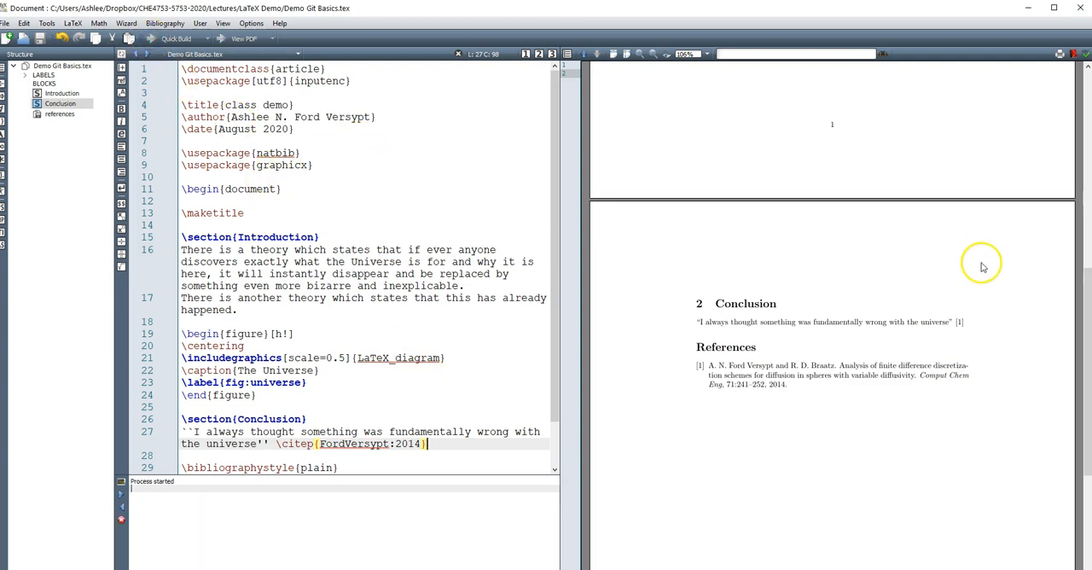
{"action": "mouse_move", "coordinate": [703, 369]}
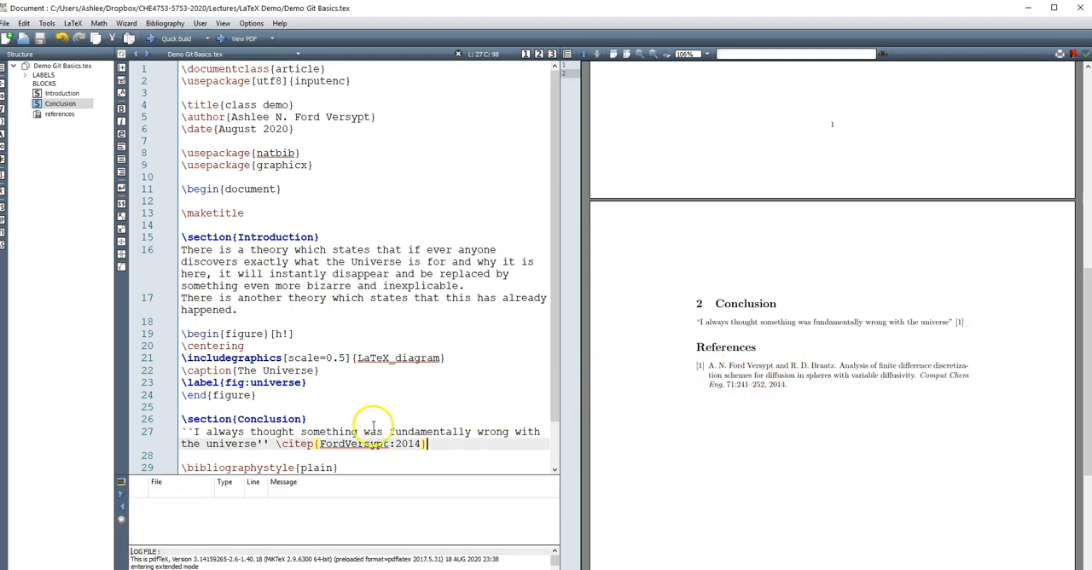
{"action": "scroll", "scroll_direction": "down", "scroll_amount": 3}
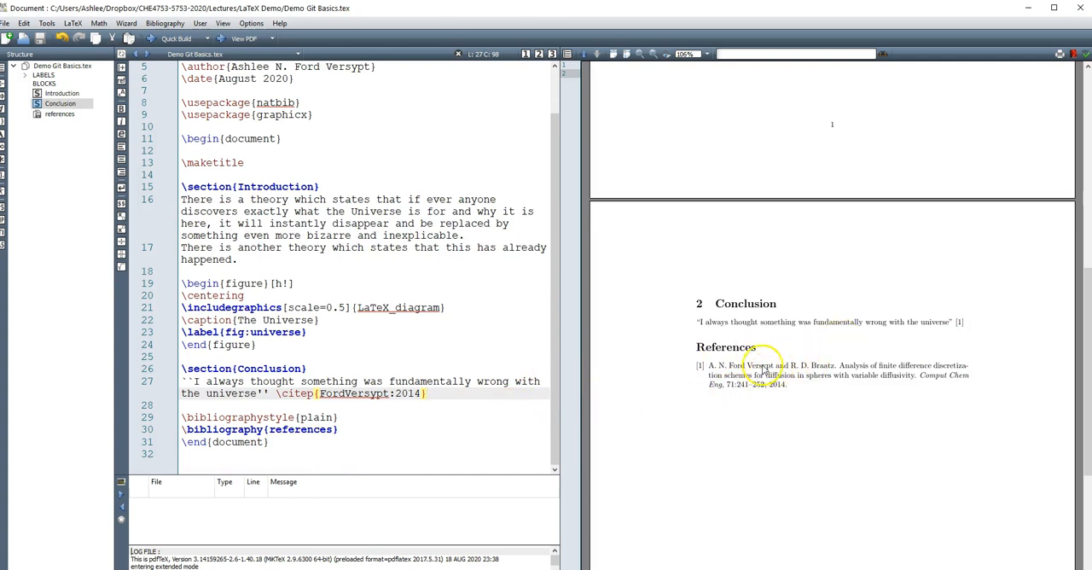
{"action": "left_click", "coordinate": [298, 52]}
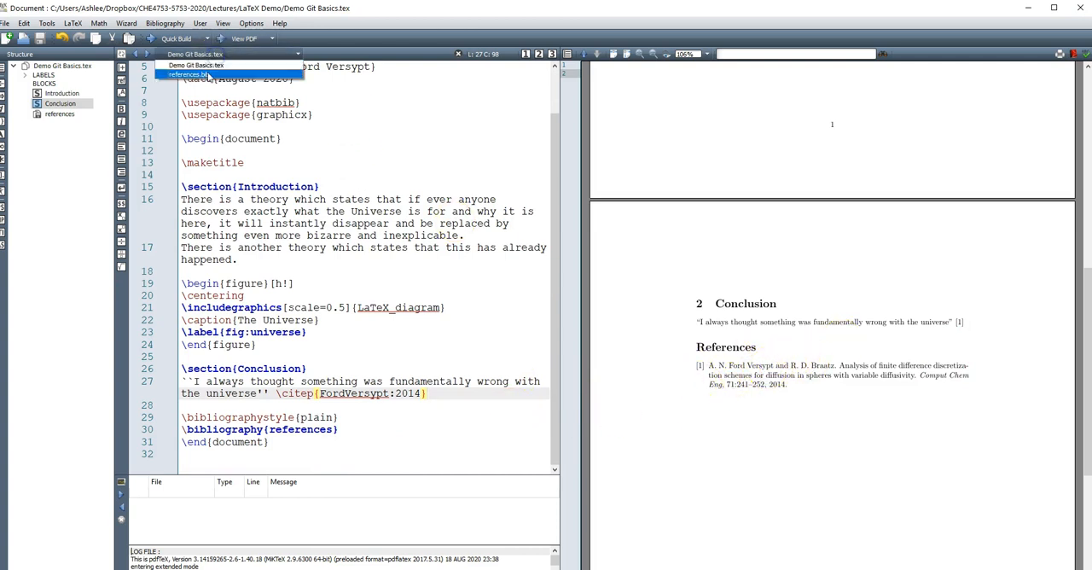
{"action": "left_click", "coordinate": [189, 75]}
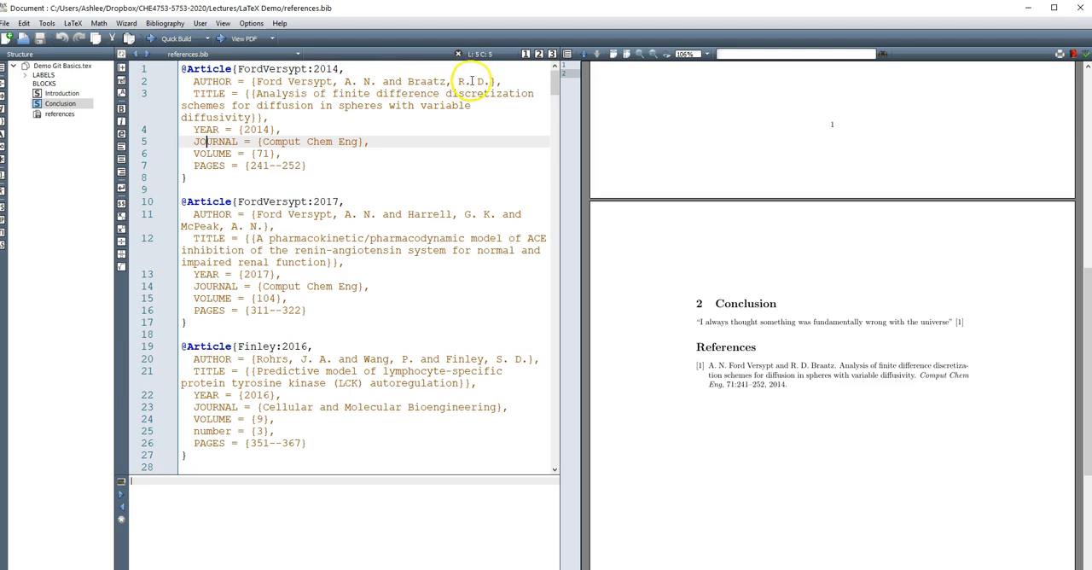
{"action": "mouse_move", "coordinate": [776, 379]}
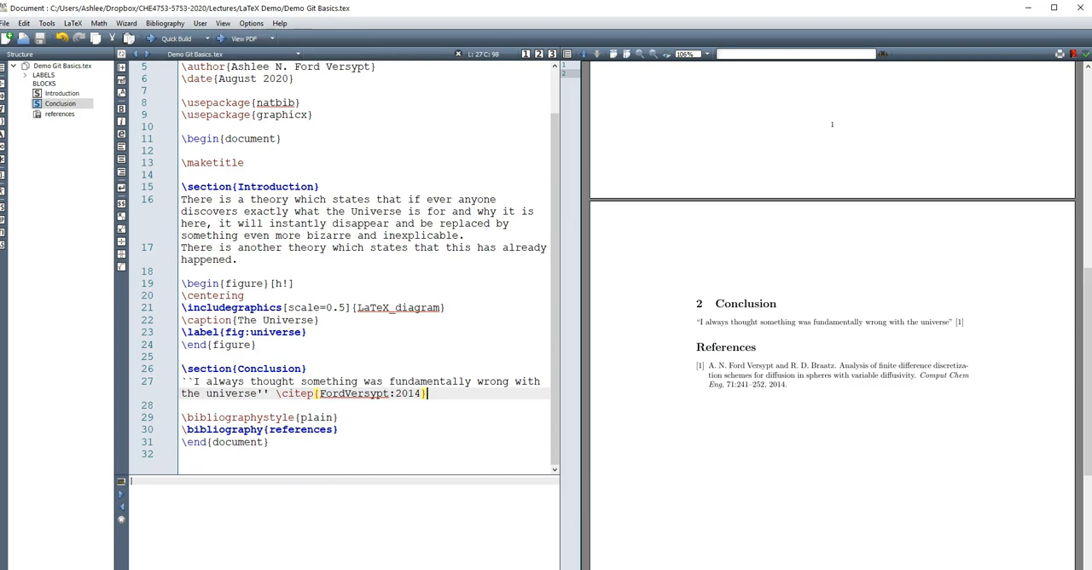
{"action": "left_click", "coordinate": [314, 308]}
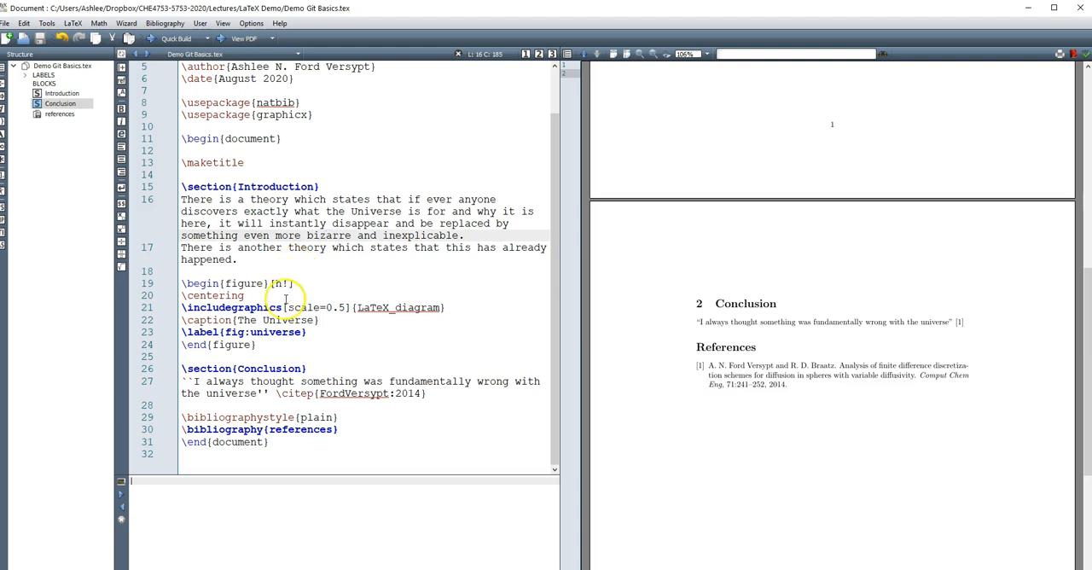
- Replace the caption 'The Universe' with 'LaTeX diagram' and rebuild the PDF
{"action": "double_click", "coordinate": [399, 307]}
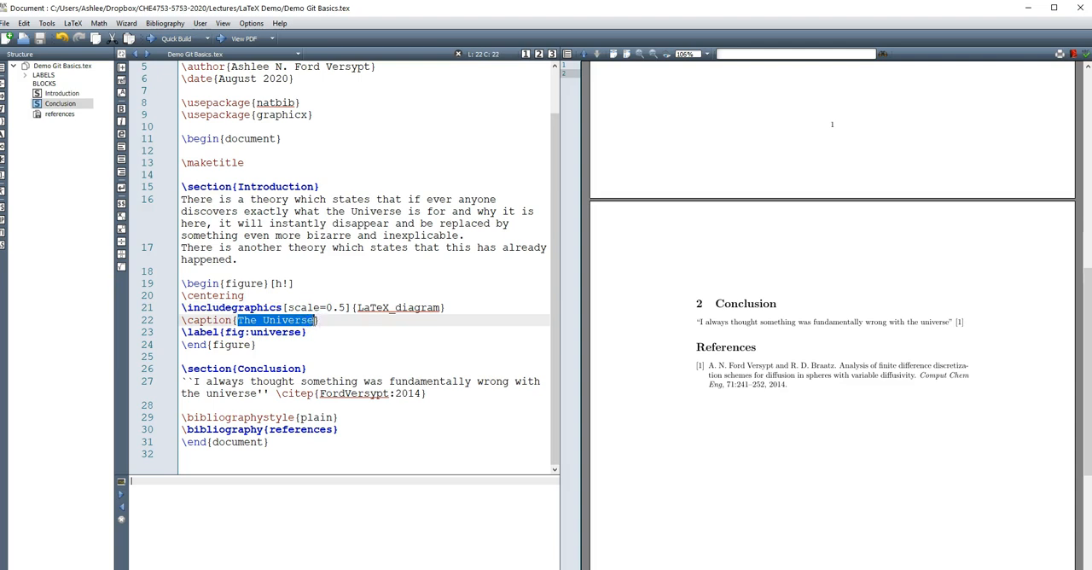
{"action": "type", "text": "LaTeX"}
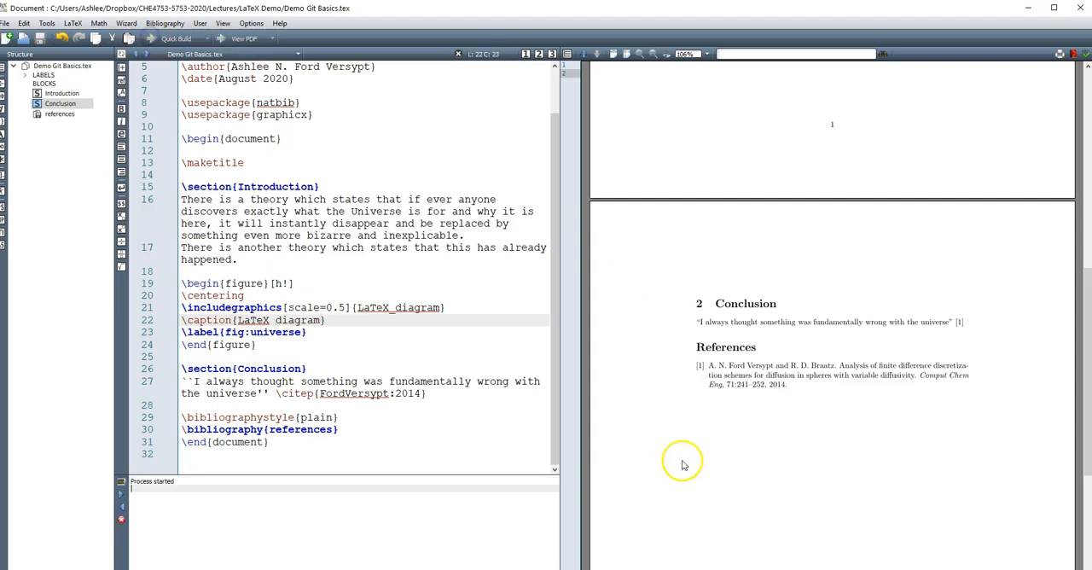
{"action": "mouse_move", "coordinate": [755, 491]}
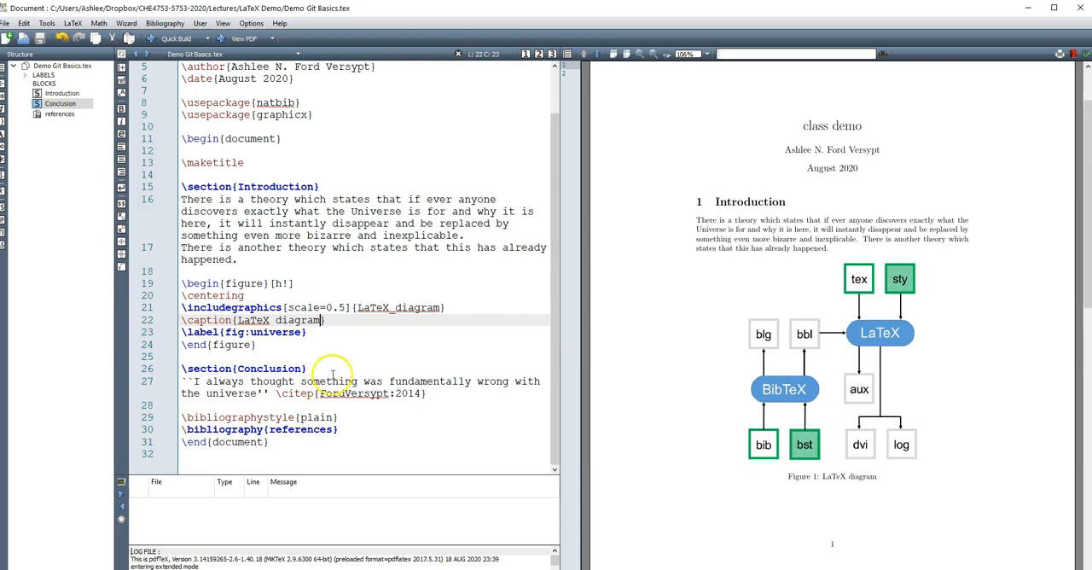
{"action": "left_click", "coordinate": [309, 368]}
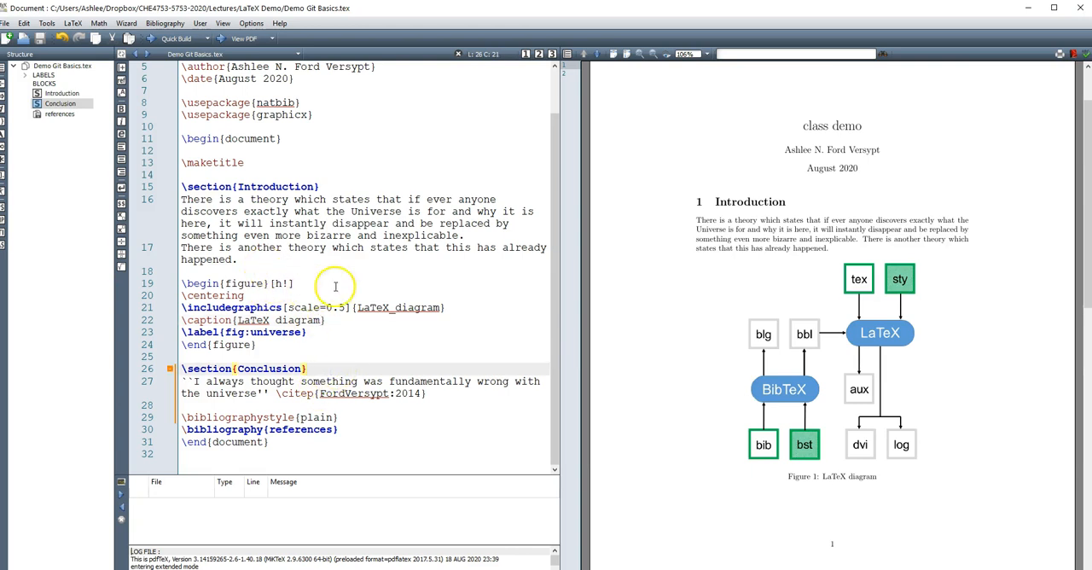
{"action": "mouse_move", "coordinate": [393, 432]}
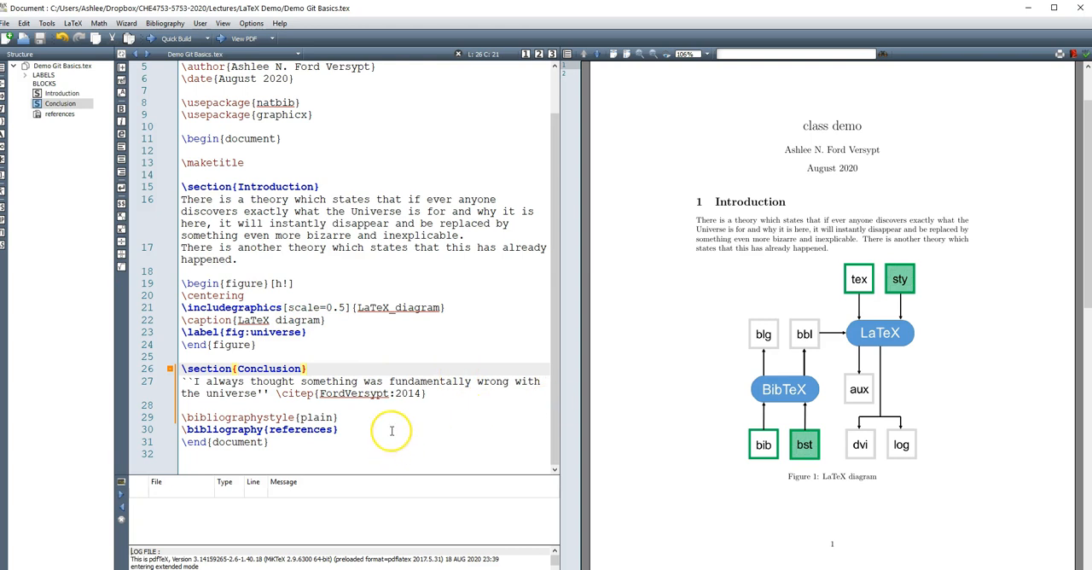
- Append 'See Fig. \ref{fig:universe}.' to the end of the introduction
{"action": "double_click", "coordinate": [256, 331]}
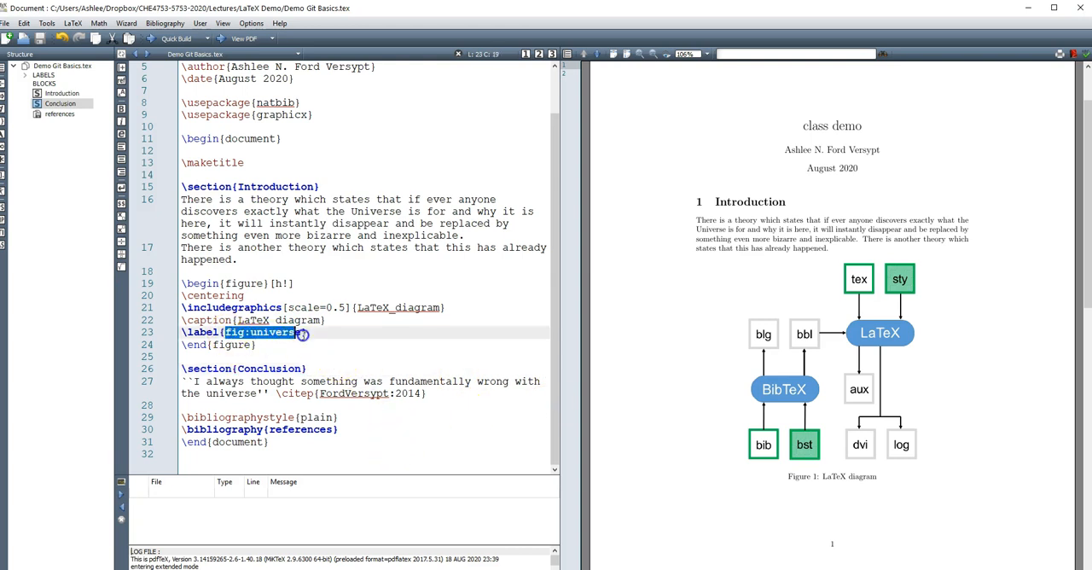
{"action": "left_click", "coordinate": [243, 260]}
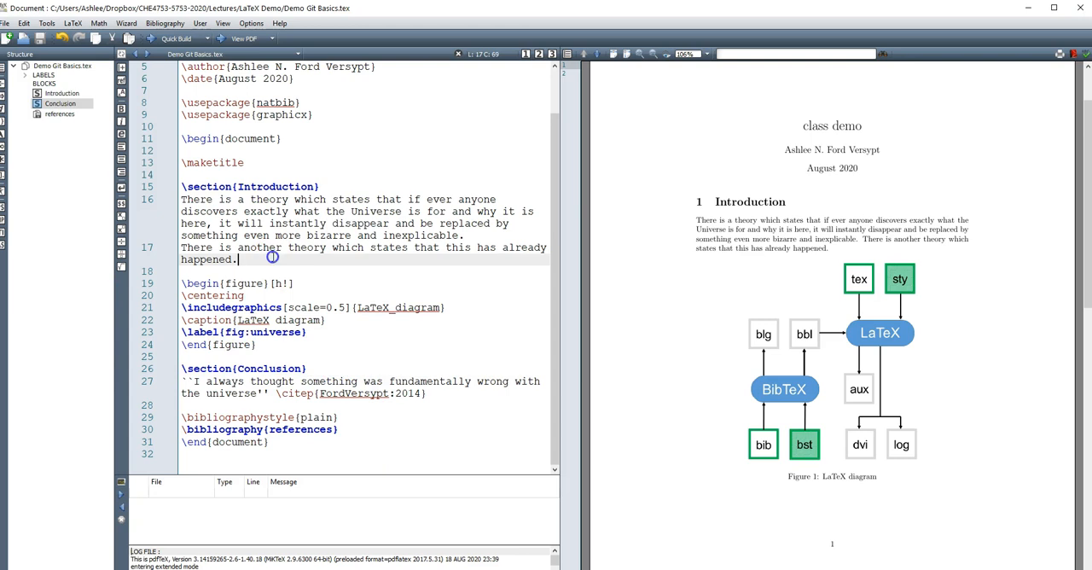
{"action": "type", "text": "S"}
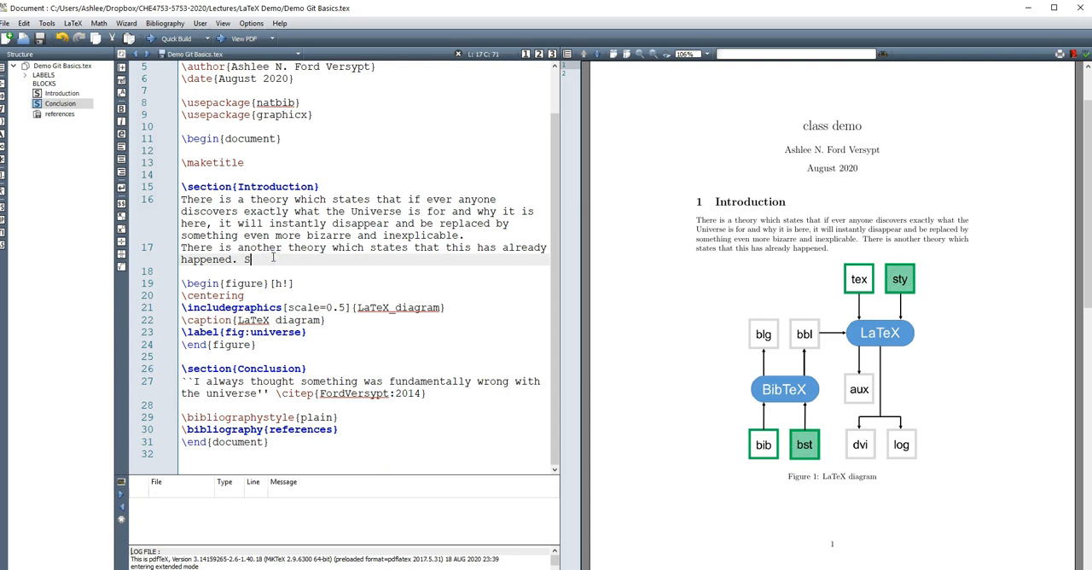
{"action": "type", "text": "ee Fig."}
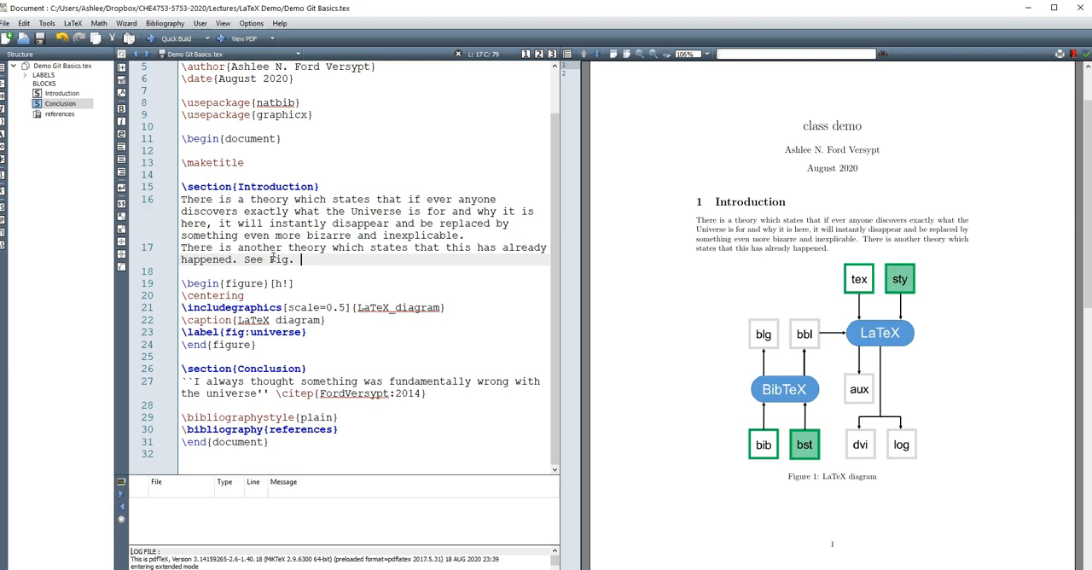
{"action": "type", "text": "/"}
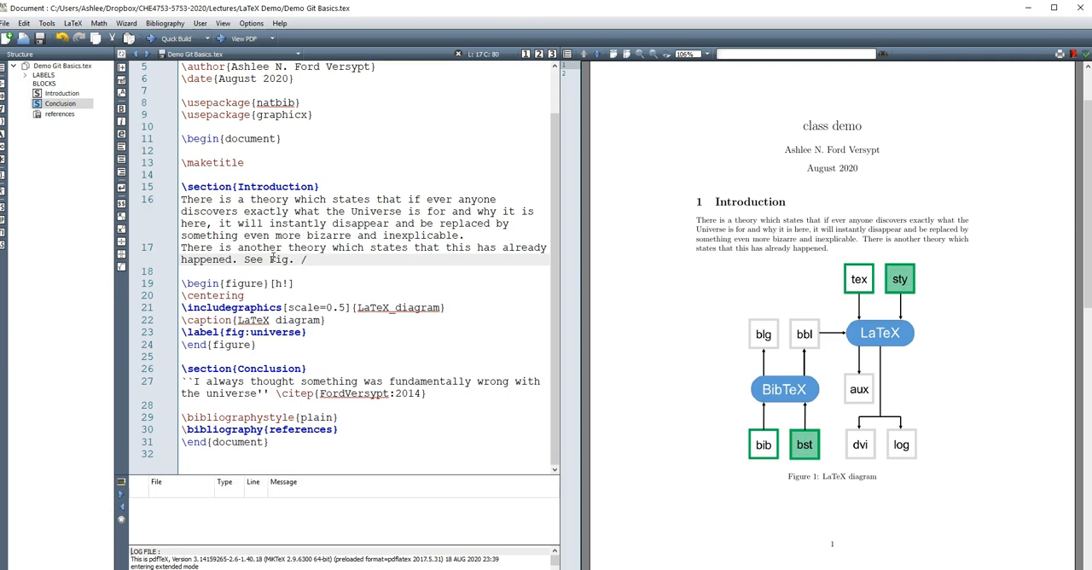
{"action": "type", "text": "\\ref{fig:universe}."}
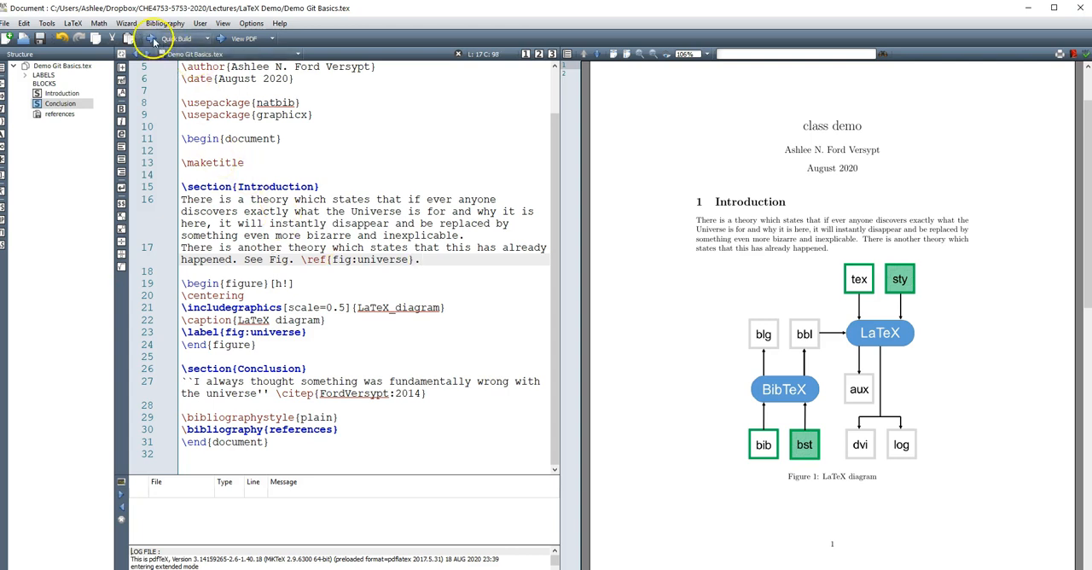
- Run Quick Build twice so the PDF resolves the reference as 'See Fig. 1'
{"action": "left_click", "coordinate": [154, 38]}
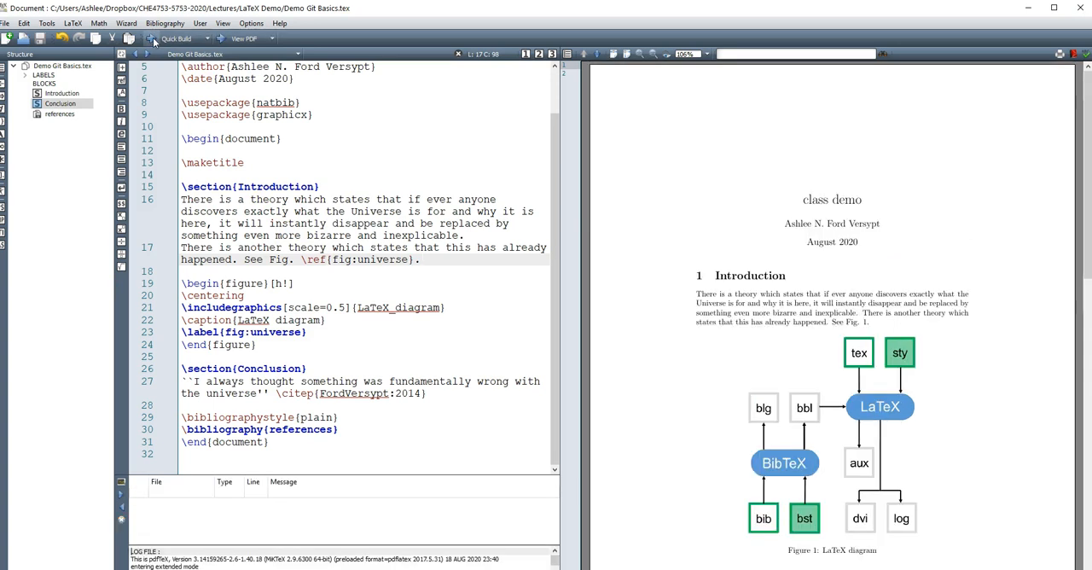
{"action": "left_click", "coordinate": [870, 317]}
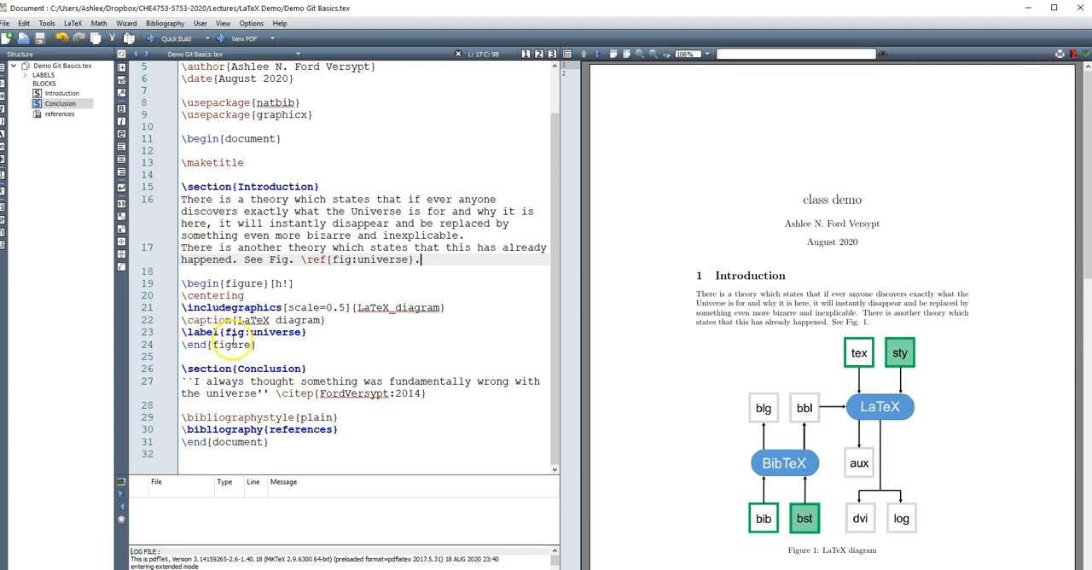
{"action": "left_click", "coordinate": [297, 260]}
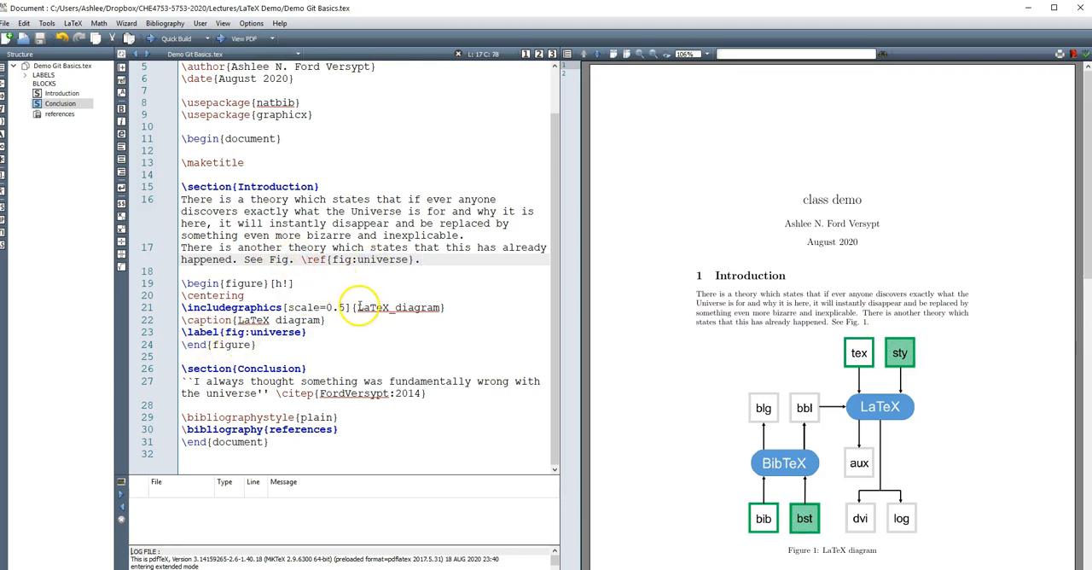
{"action": "double_click", "coordinate": [400, 307]}
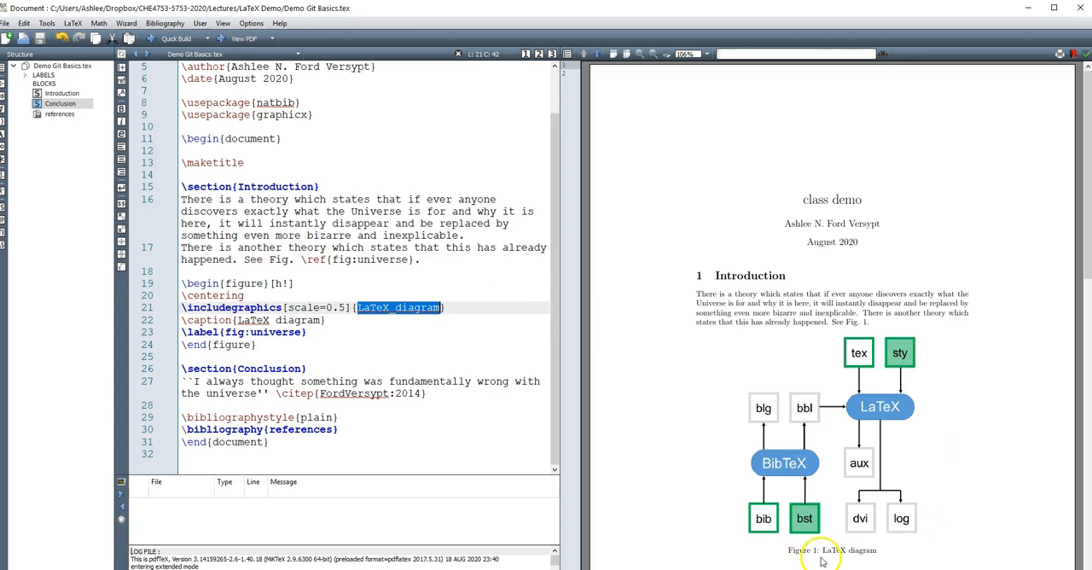
{"action": "mouse_move", "coordinate": [878, 537]}
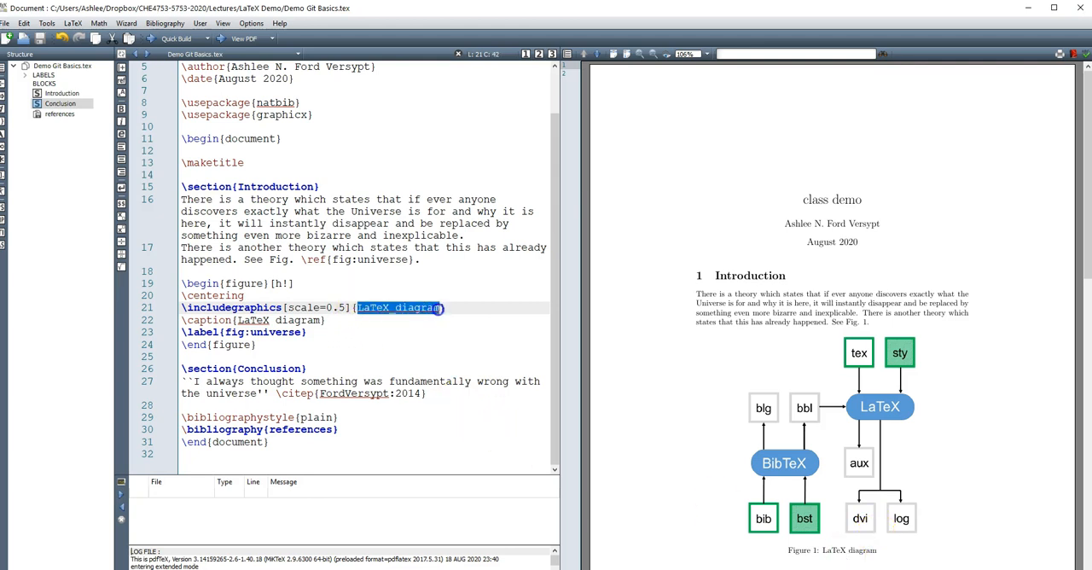
{"action": "mouse_move", "coordinate": [360, 362]}
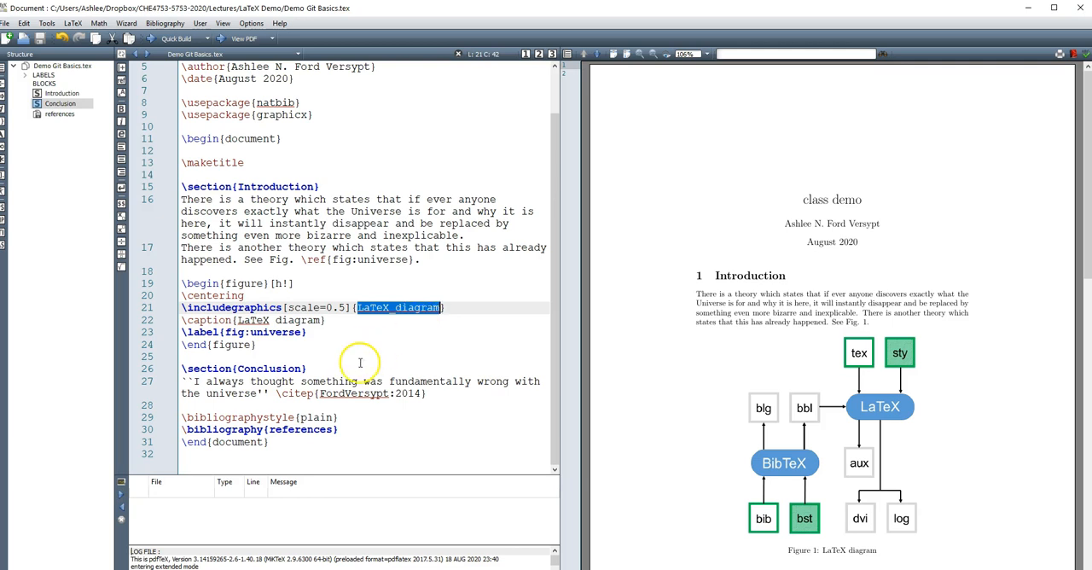